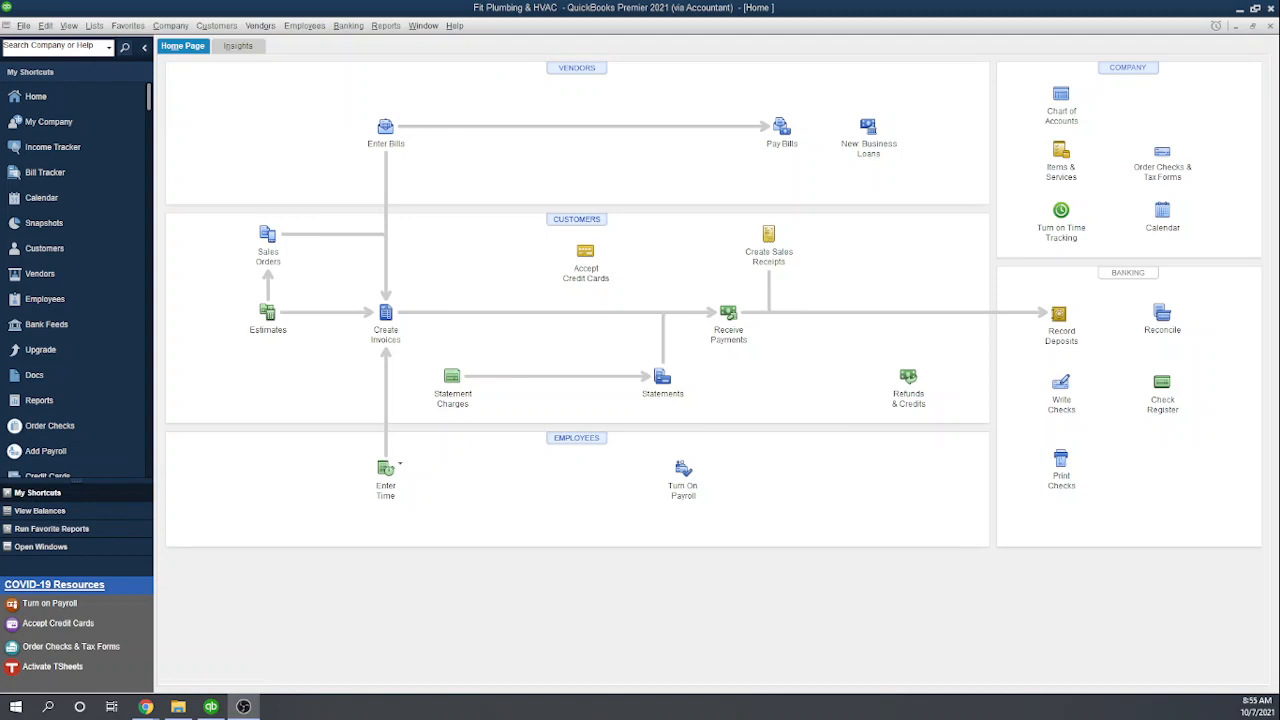
{"action": "mouse_move", "coordinate": [40, 547]}
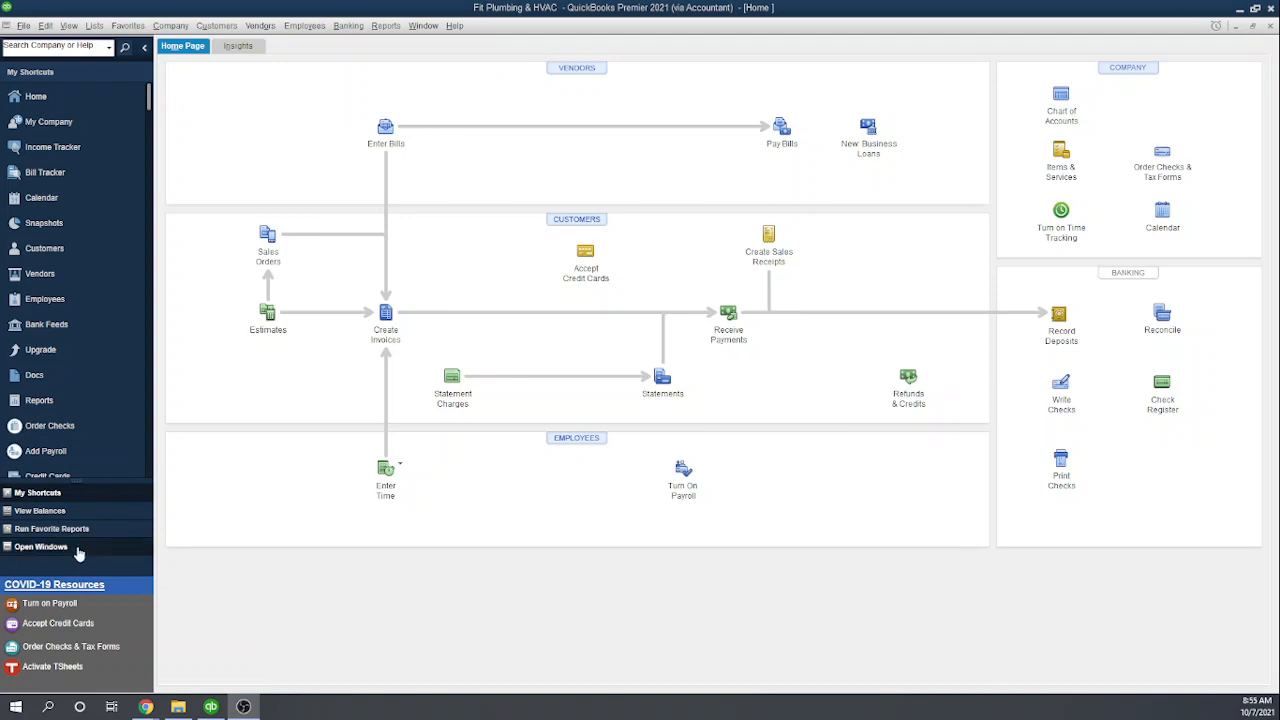
{"action": "mouse_move", "coordinate": [309, 438]}
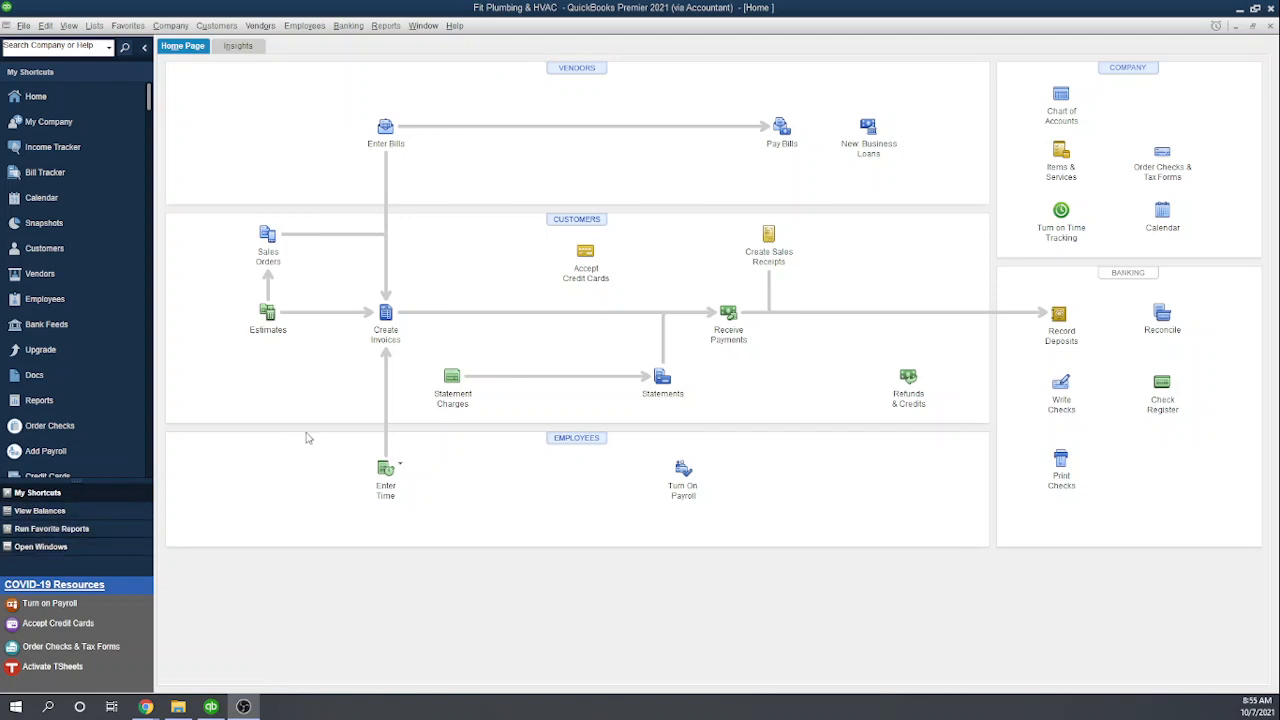
{"action": "mouse_move", "coordinate": [1190, 498]}
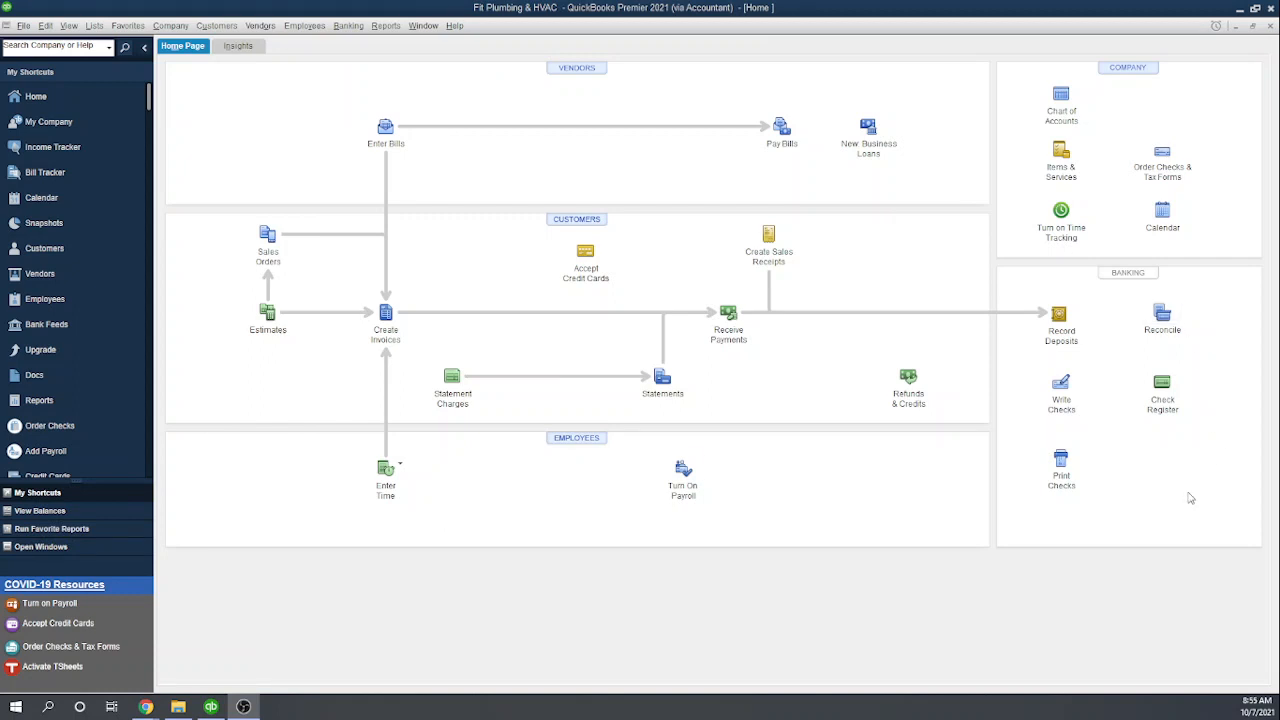
{"action": "mouse_move", "coordinate": [1061, 390]}
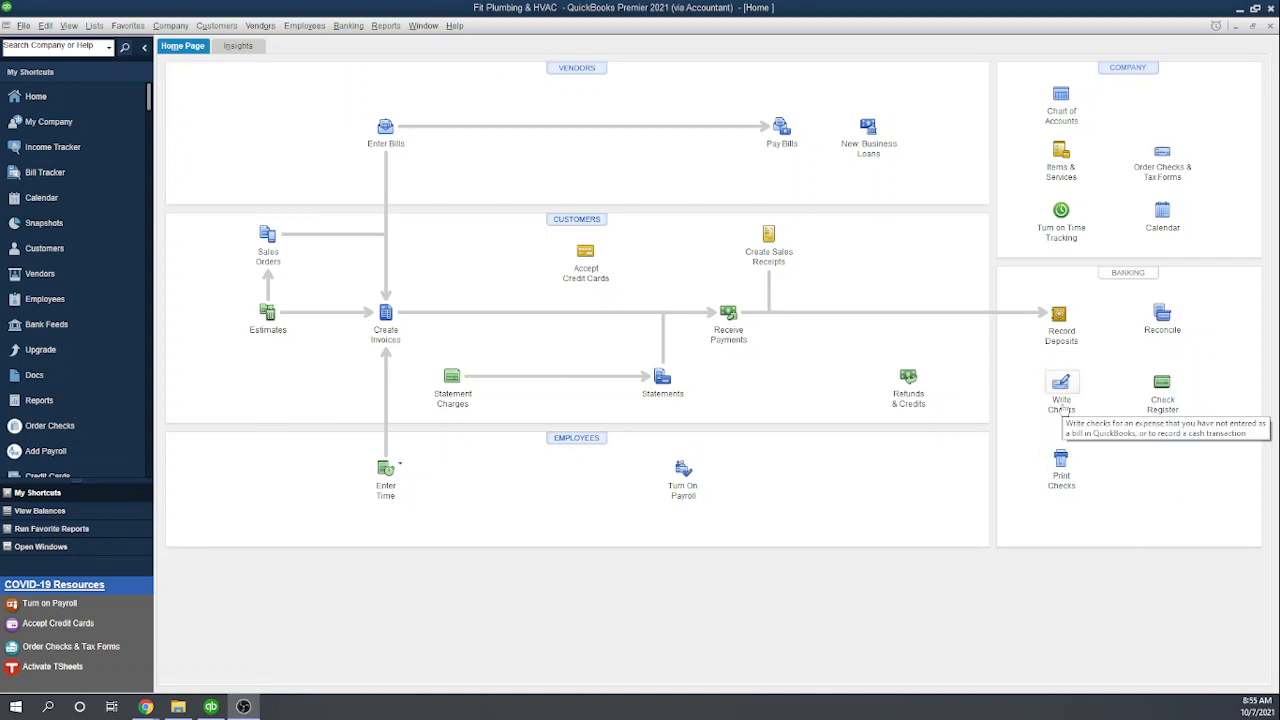
Step: Write a $1,000.00 check to Bank One from US Bank Checking against Note Payable - Bank One
{"action": "left_click", "coordinate": [1061, 385]}
{"action": "type", "text": "Bank"}
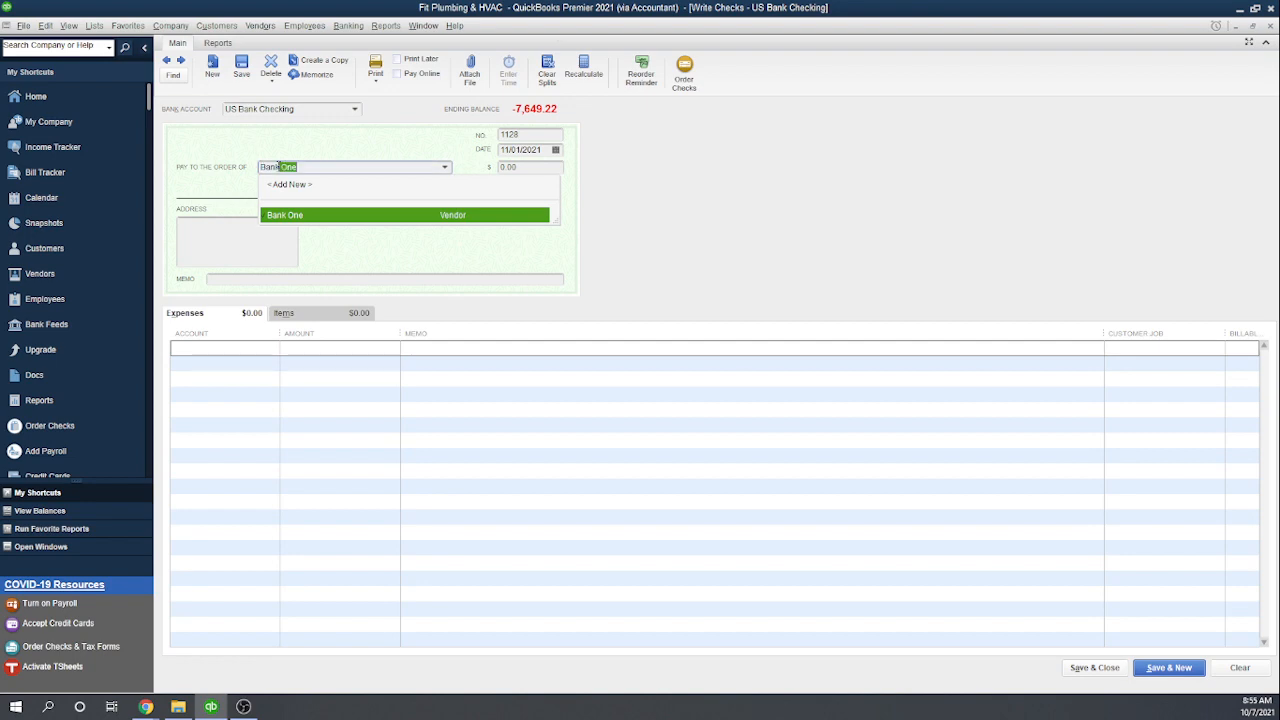
{"action": "left_click", "coordinate": [285, 215]}
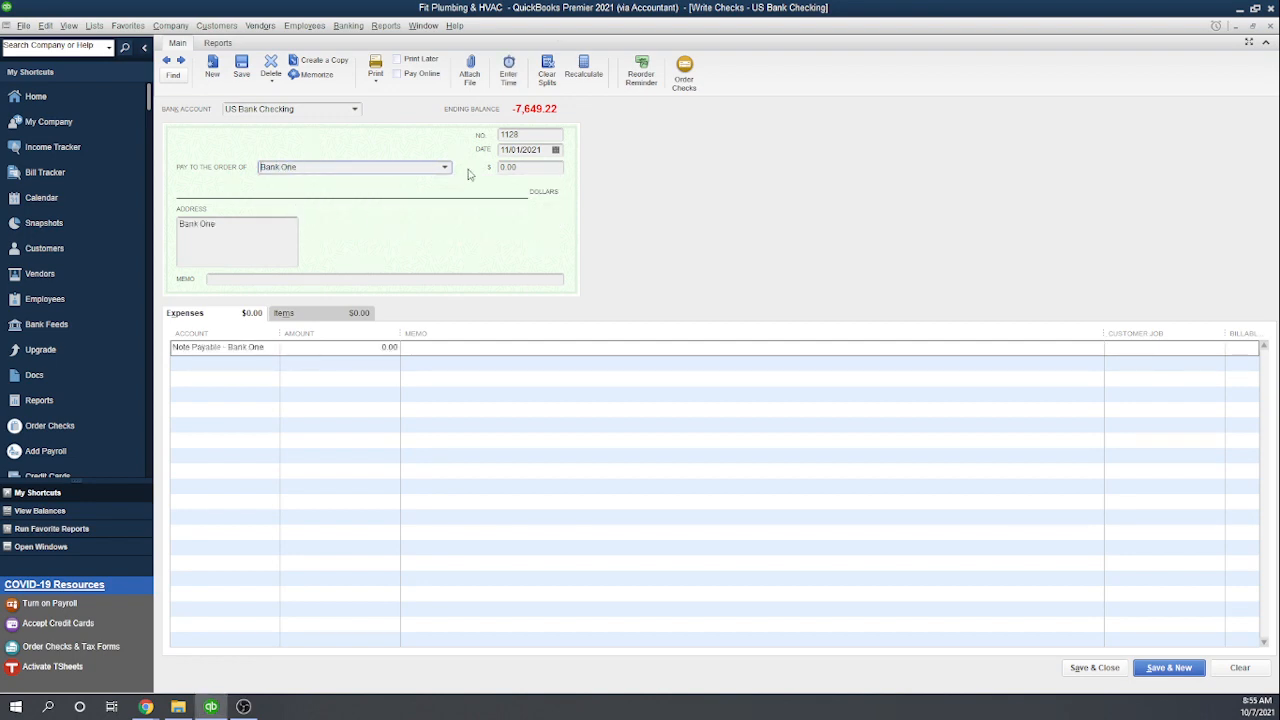
{"action": "type", "text": "10"}
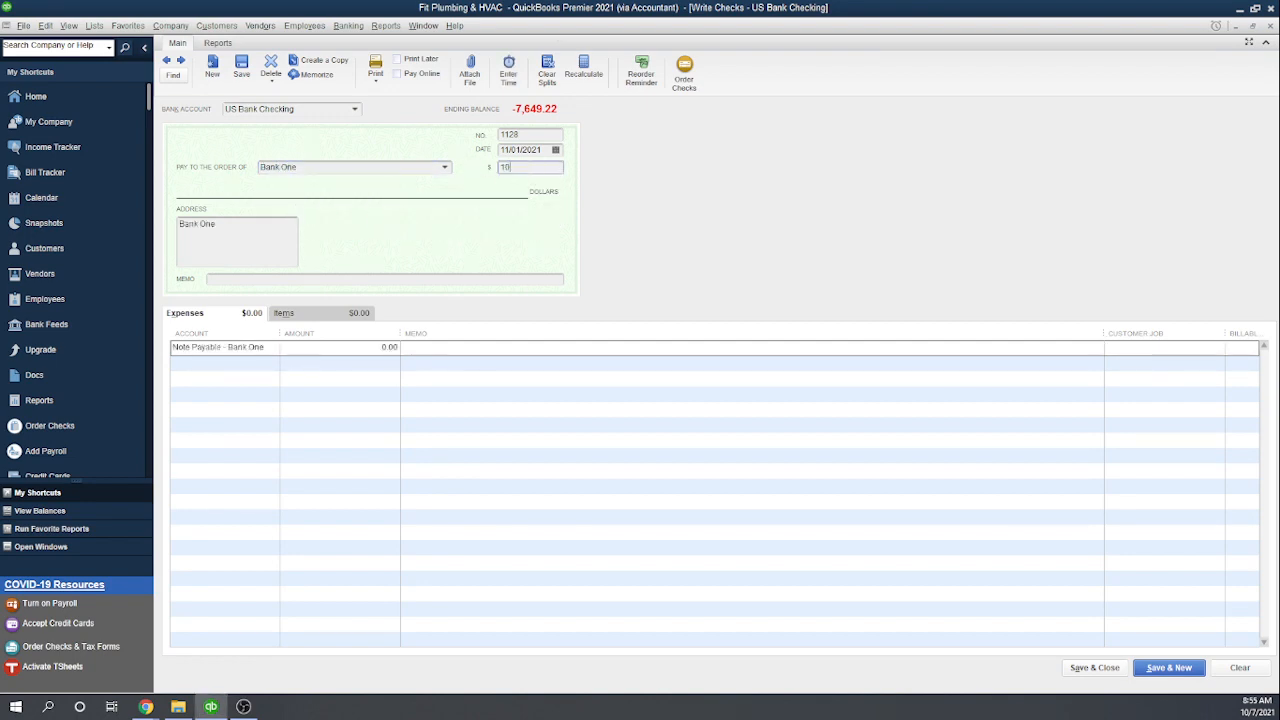
{"action": "type", "text": "1000.00"}
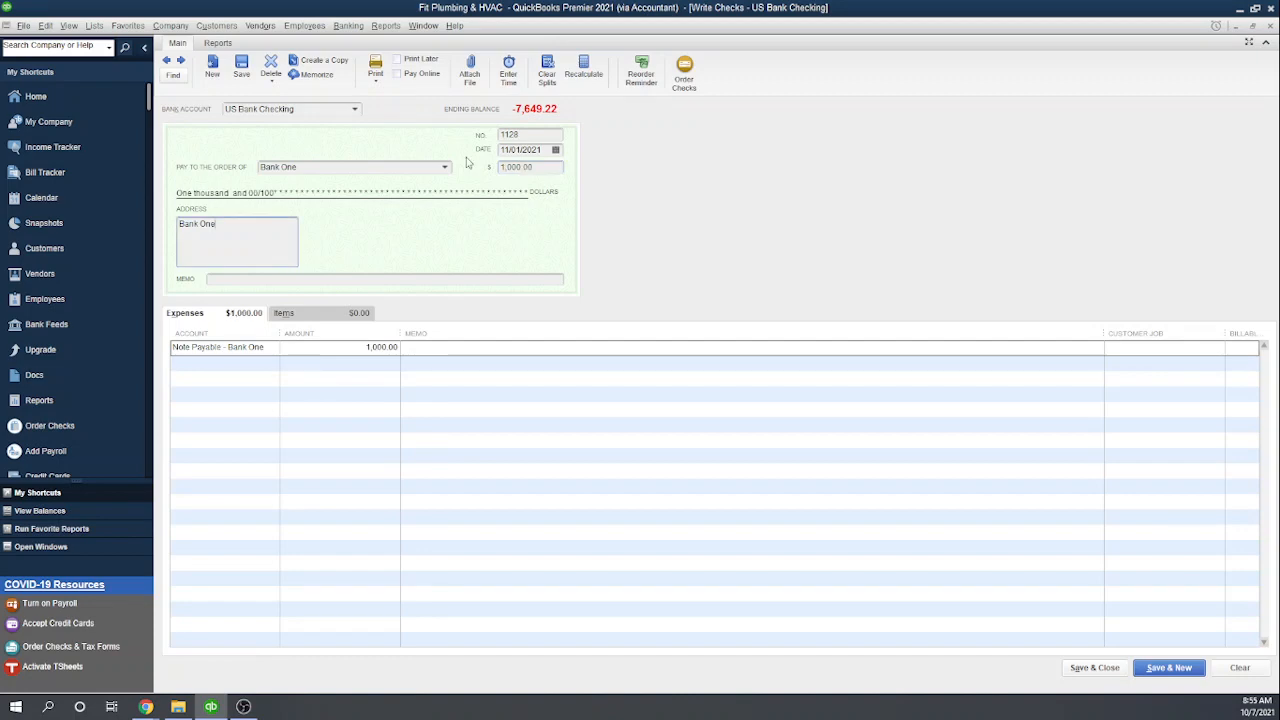
{"action": "mouse_move", "coordinate": [419, 329]}
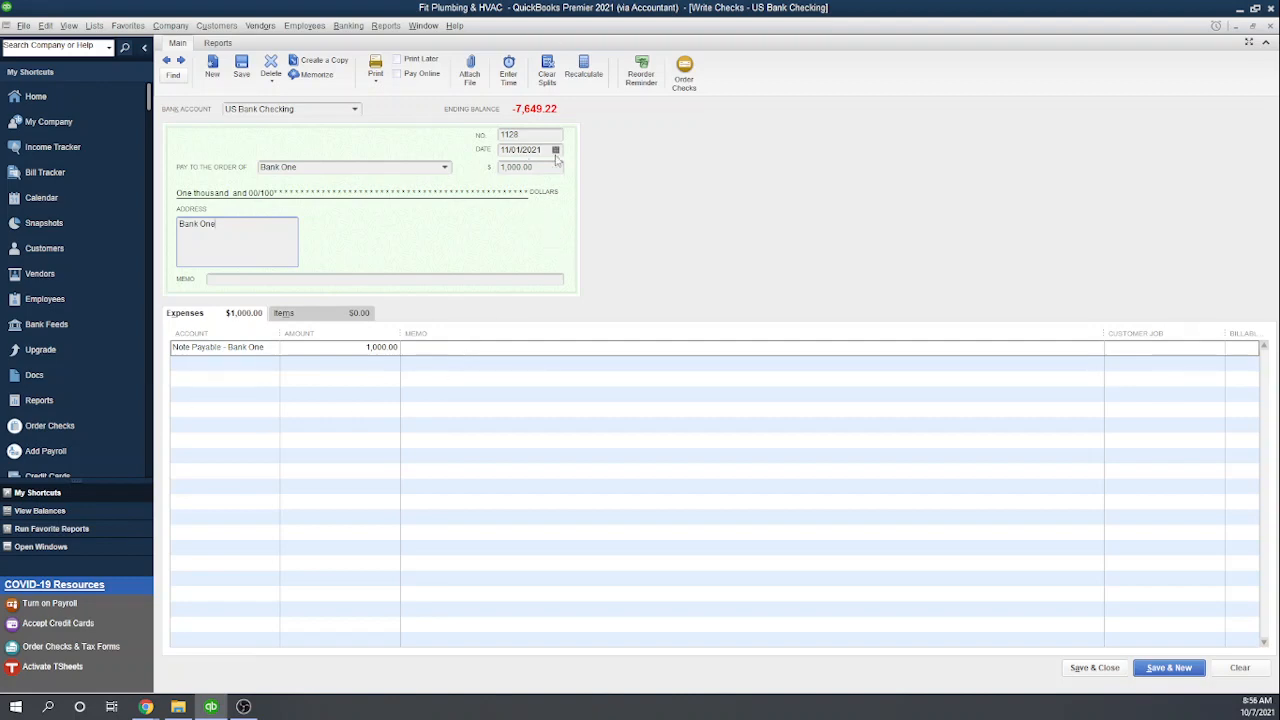
{"action": "mouse_move", "coordinate": [242, 70]}
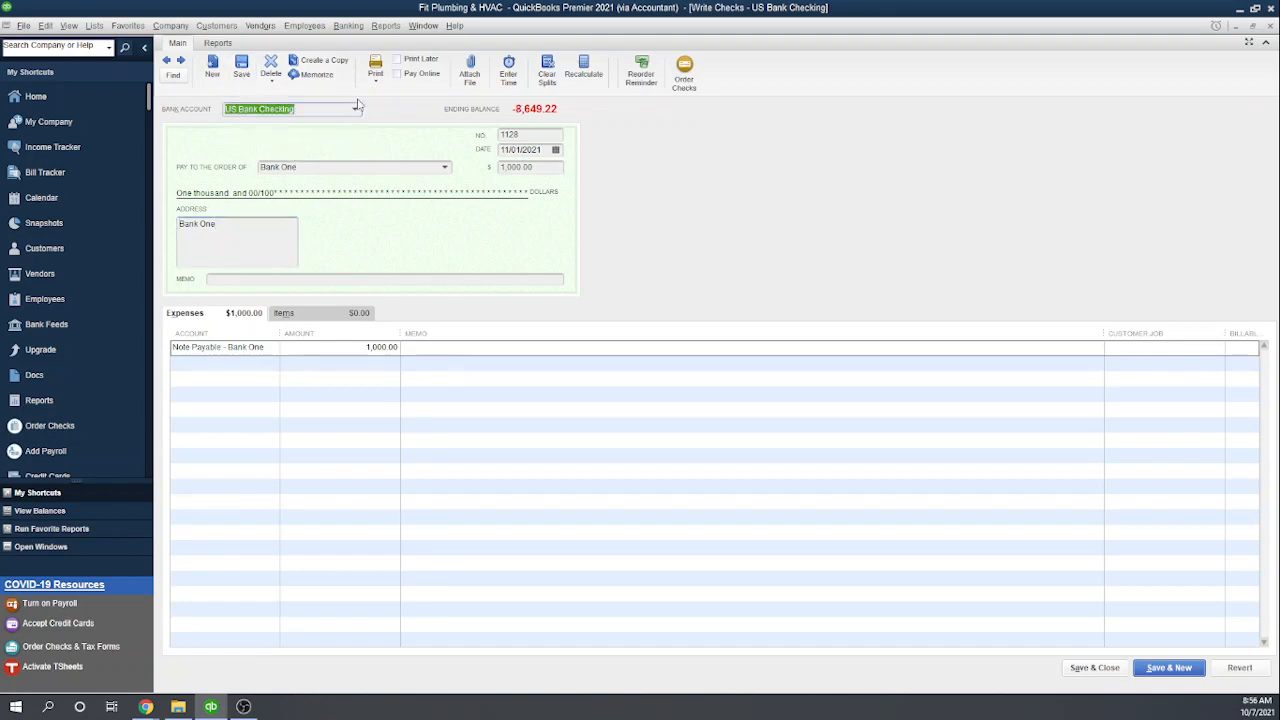
{"action": "mouse_move", "coordinate": [316, 74]}
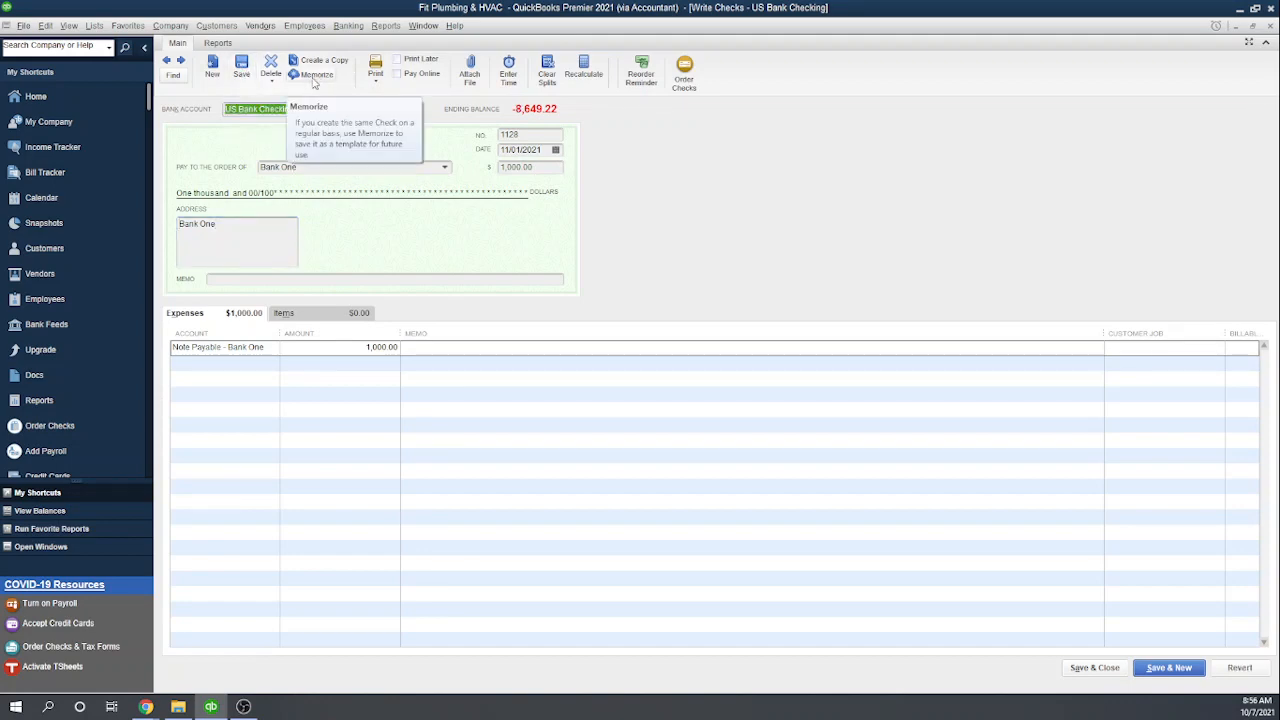
Step: Memorize the Bank One check as a monthly automatic entry: 12/01/2021, 35 remaining, 3 days ahead
{"action": "left_click", "coordinate": [316, 74]}
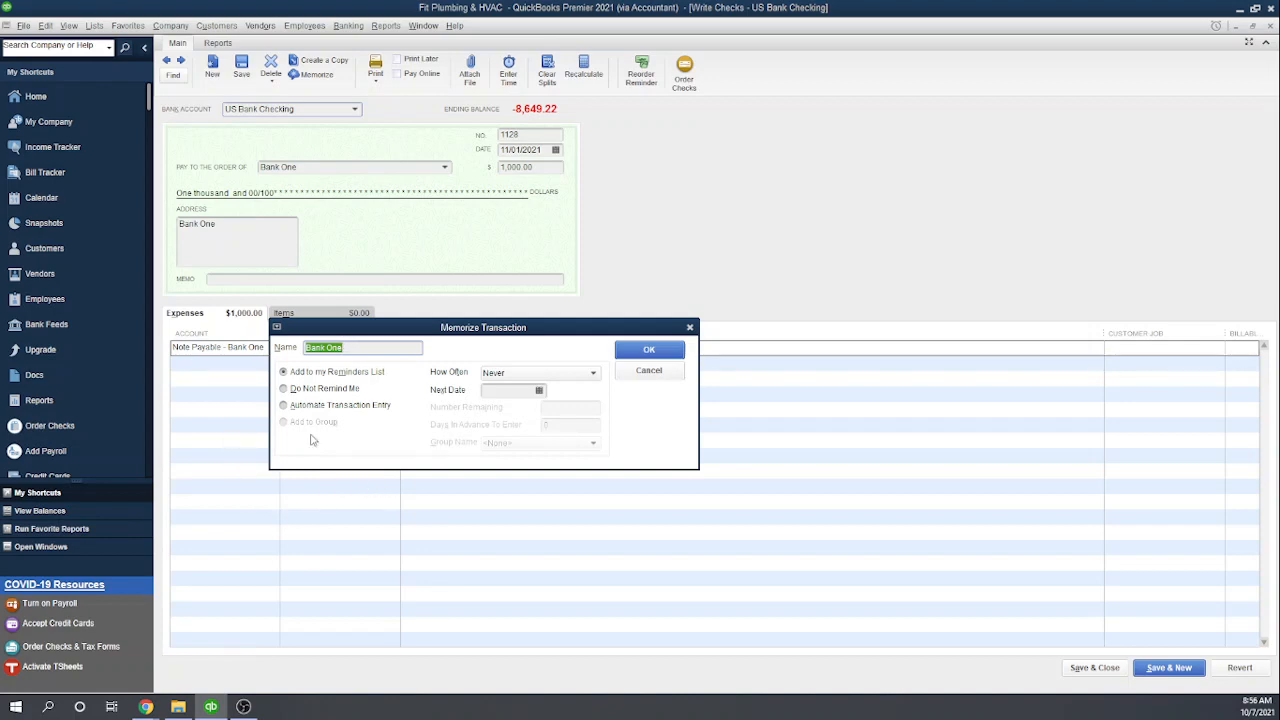
{"action": "left_click", "coordinate": [284, 405]}
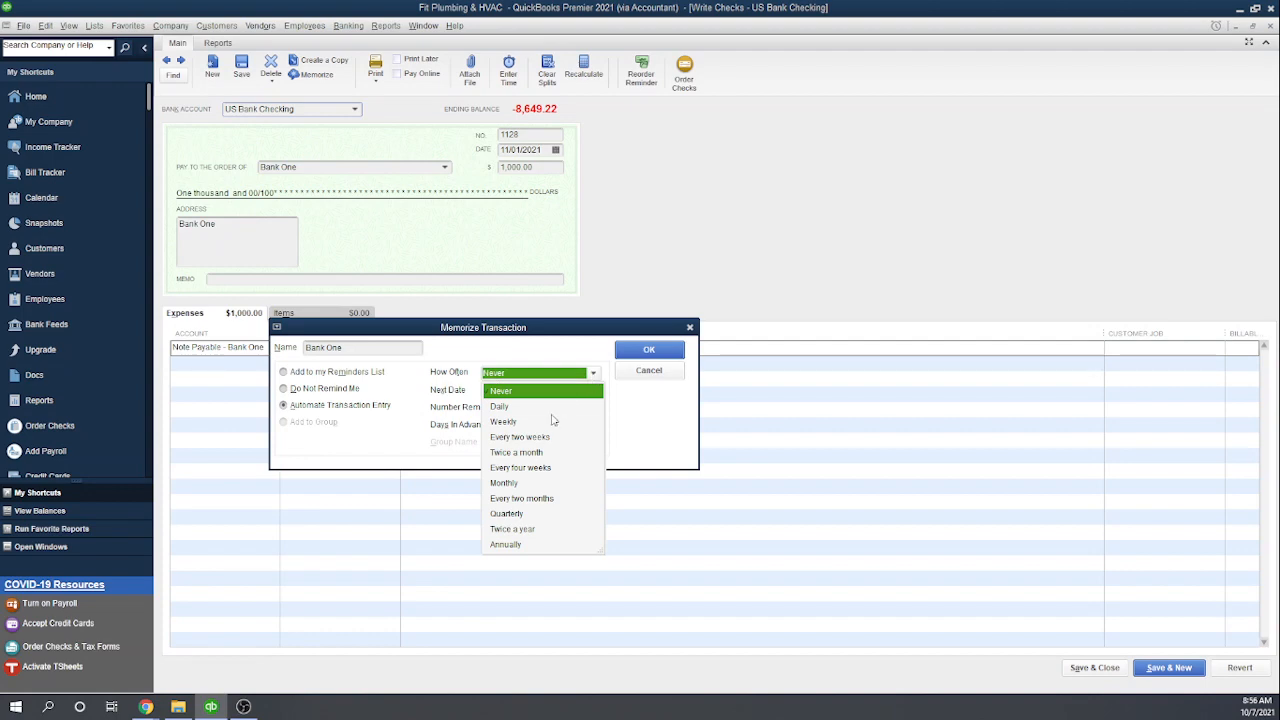
{"action": "left_click", "coordinate": [504, 483]}
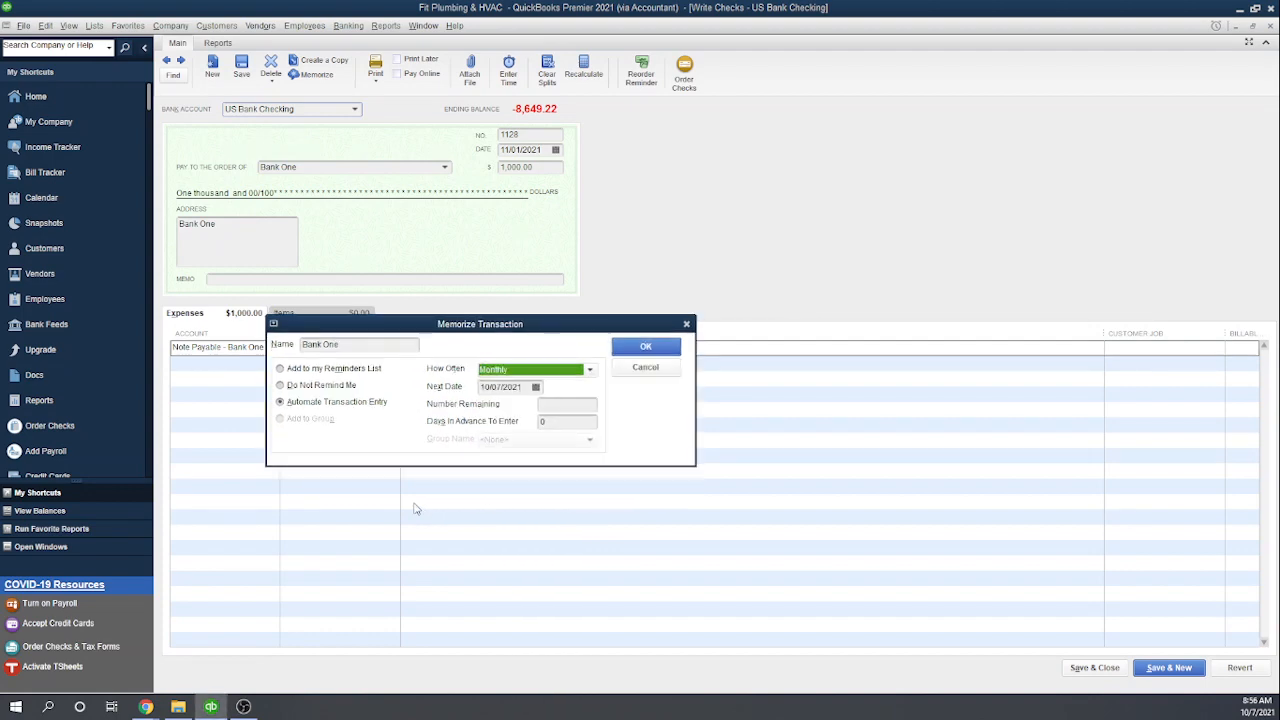
{"action": "left_click", "coordinate": [538, 387]}
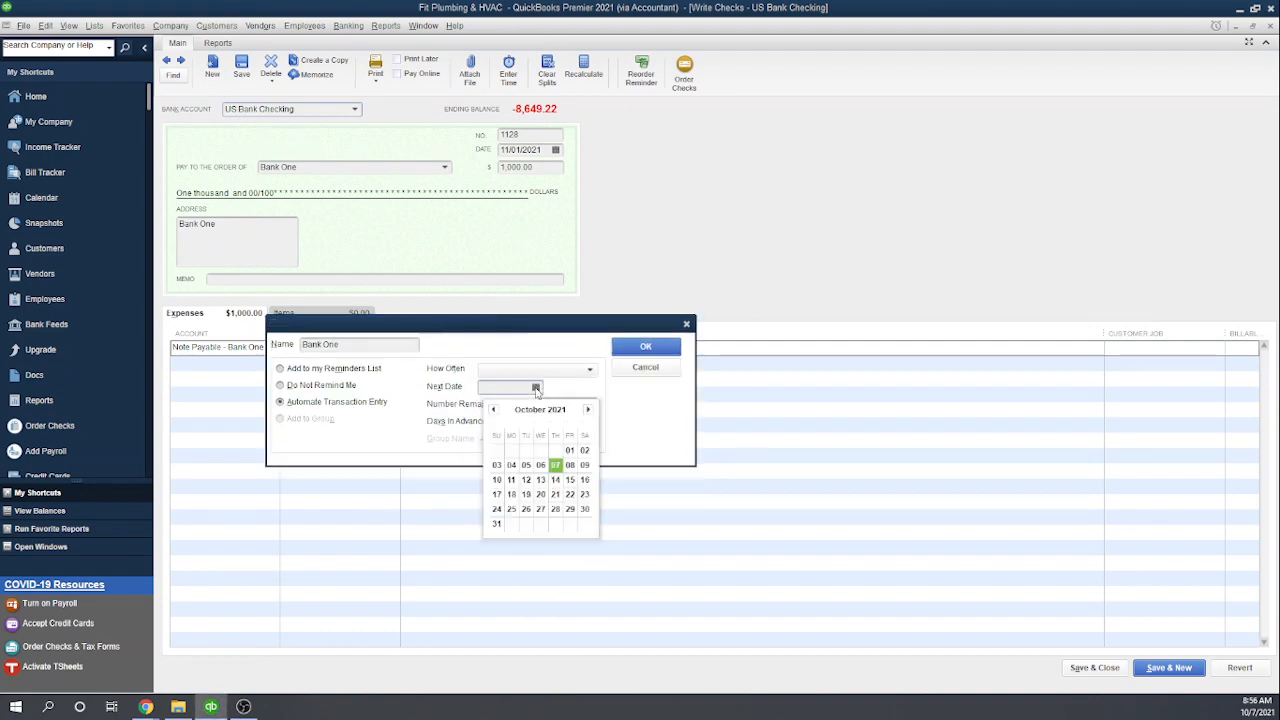
{"action": "left_click", "coordinate": [588, 409]}
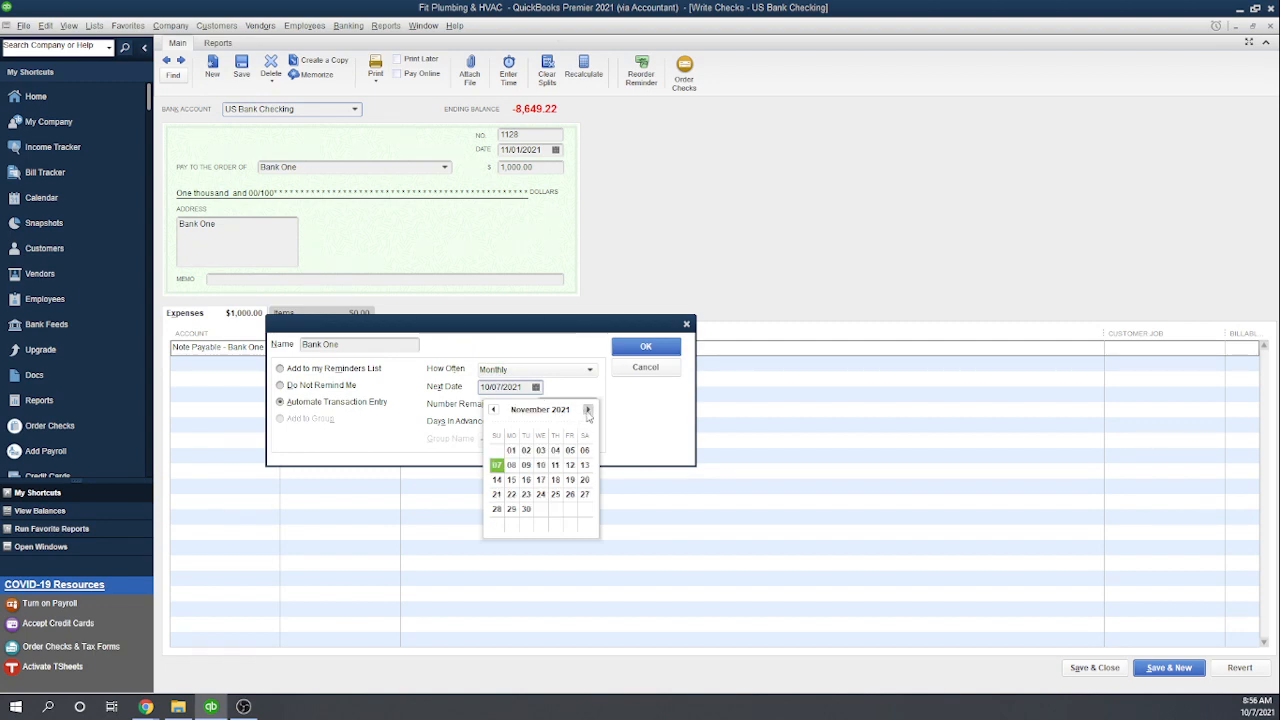
{"action": "left_click", "coordinate": [588, 409]}
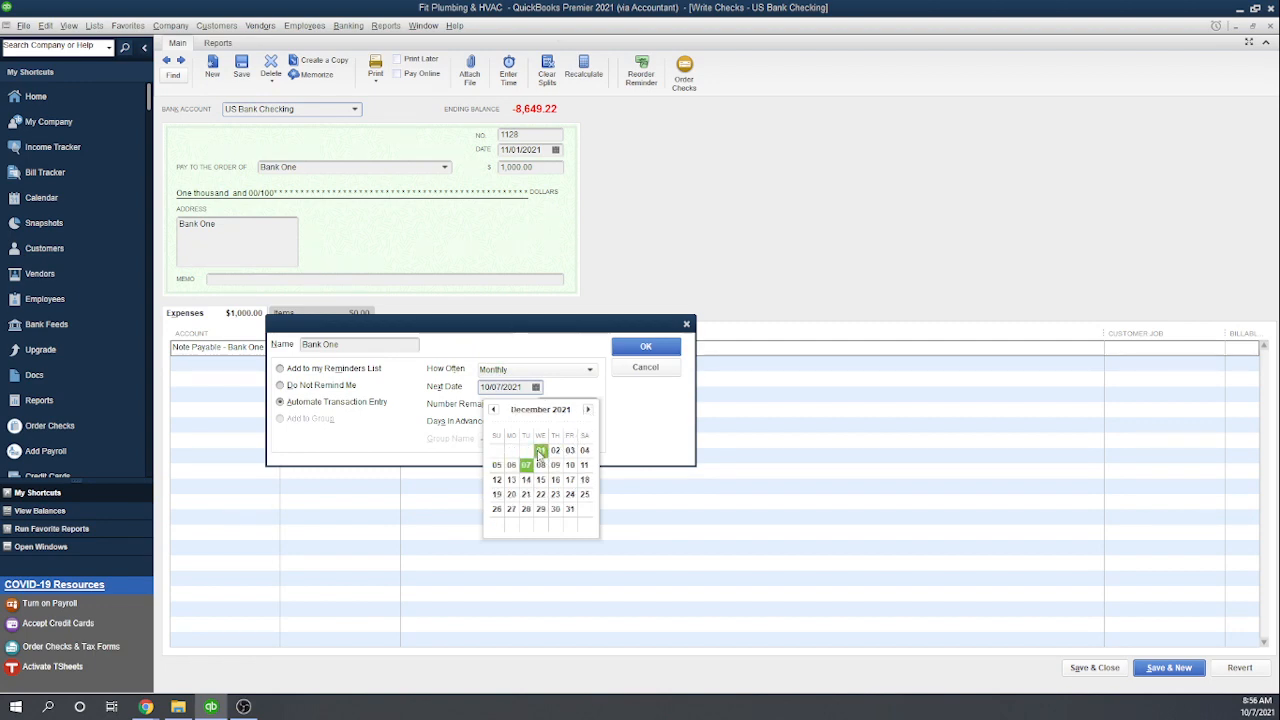
{"action": "left_click", "coordinate": [540, 449]}
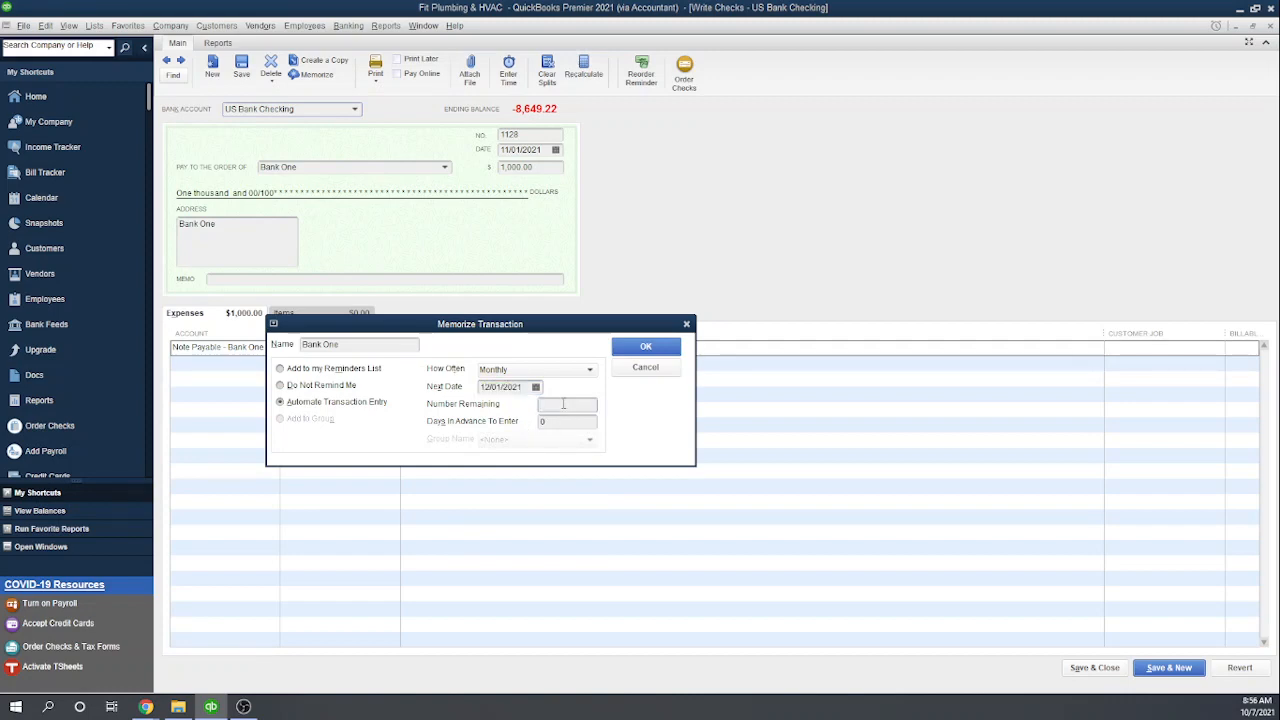
{"action": "type", "text": "3"}
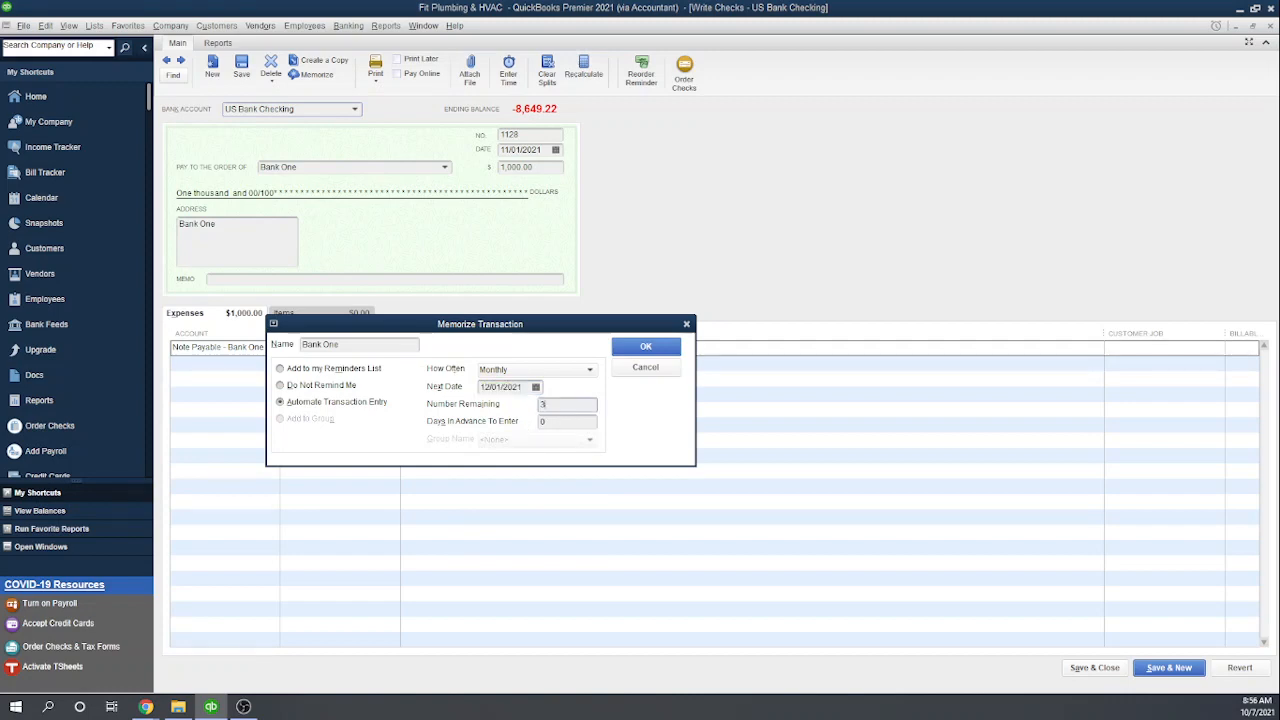
{"action": "type", "text": "35"}
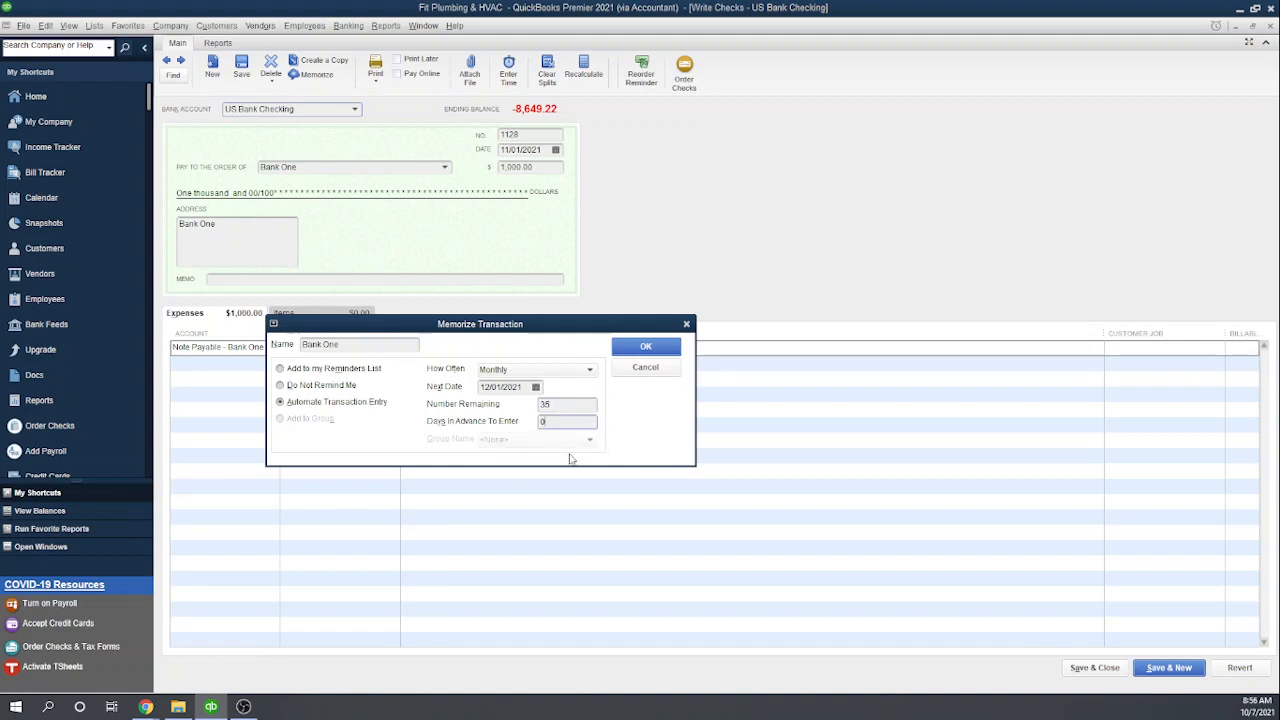
{"action": "type", "text": "3"}
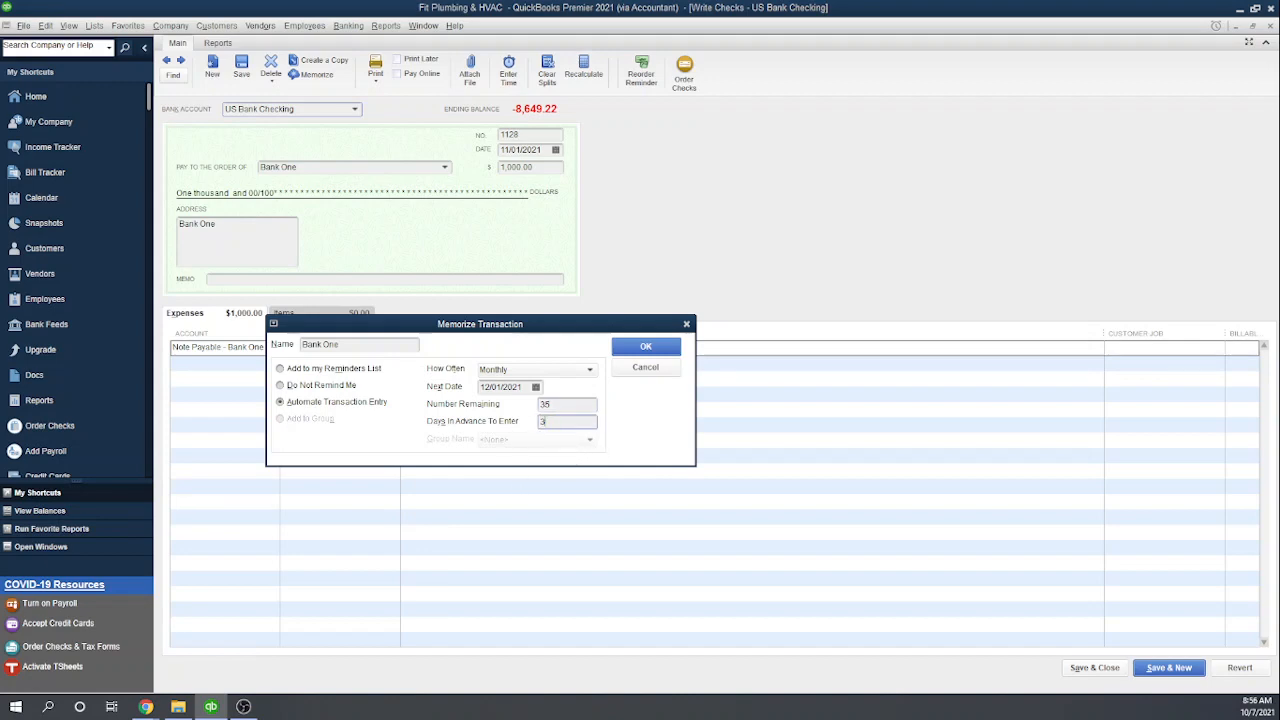
{"action": "mouse_move", "coordinate": [480, 431]}
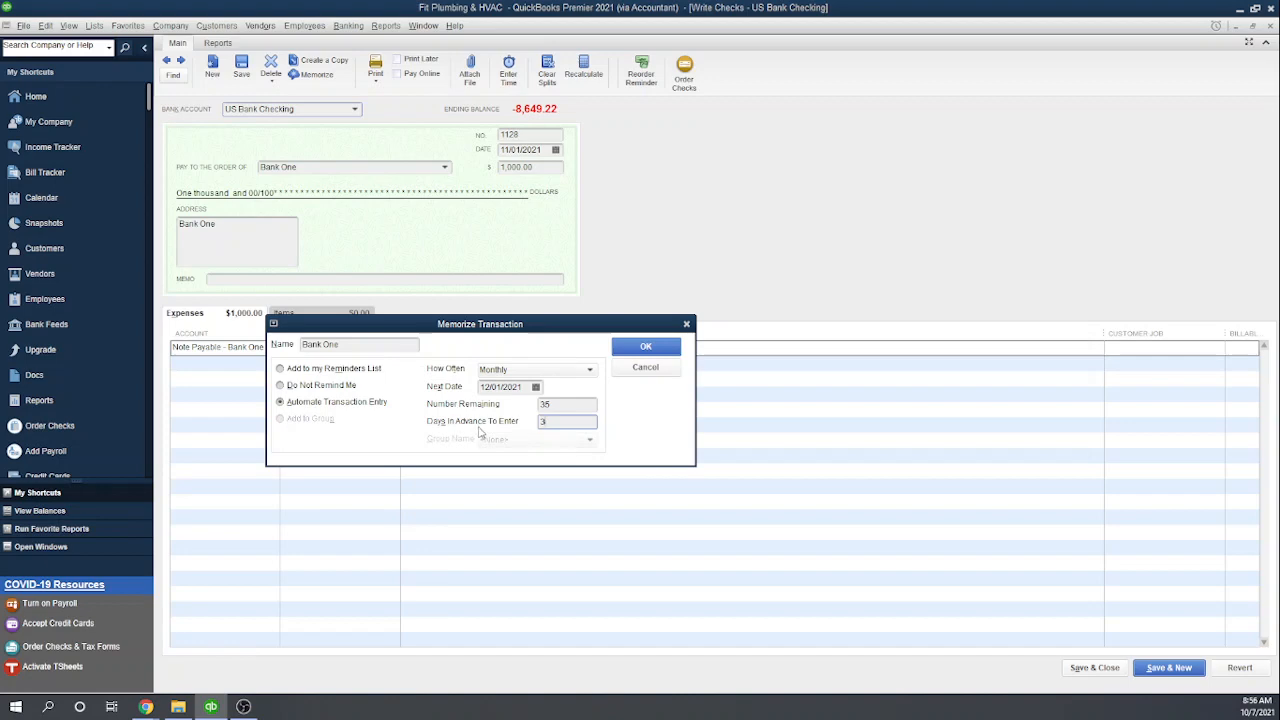
{"action": "mouse_move", "coordinate": [495, 400]}
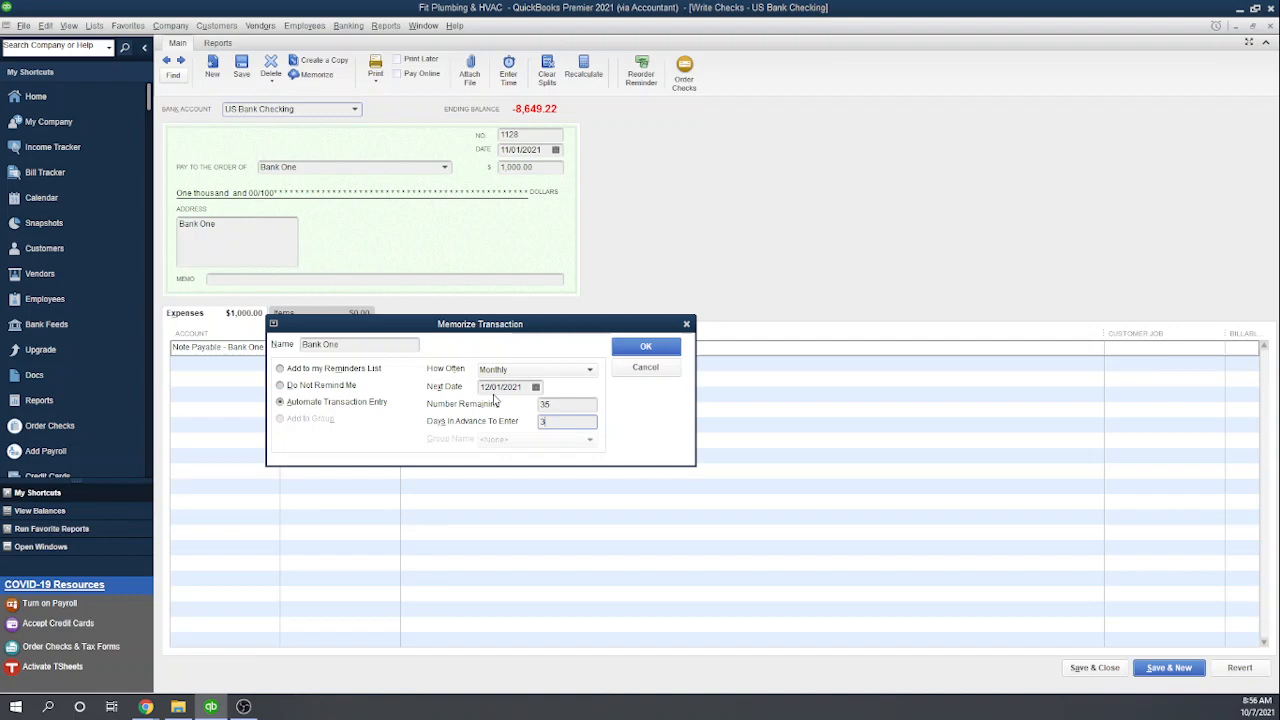
{"action": "mouse_move", "coordinate": [607, 493]}
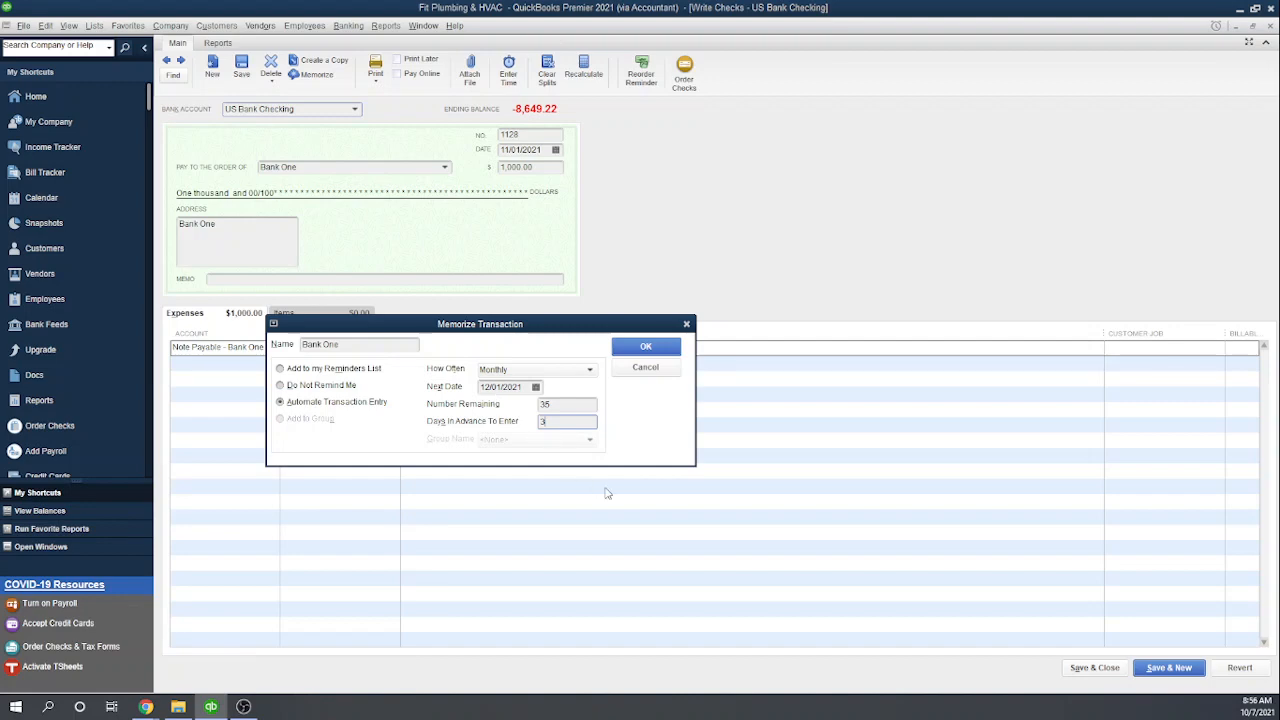
{"action": "mouse_move", "coordinate": [648, 346]}
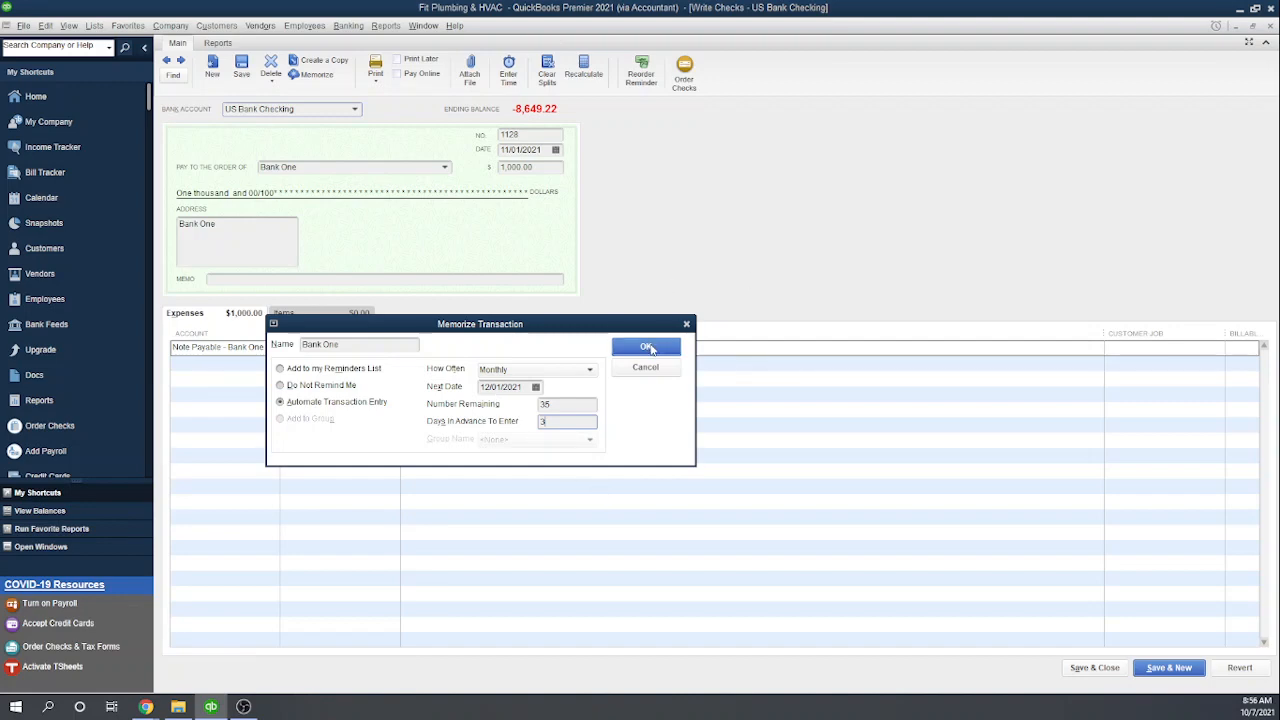
Step: Confirm the Bank One memorized schedule and save and close the check
{"action": "left_click", "coordinate": [645, 346]}
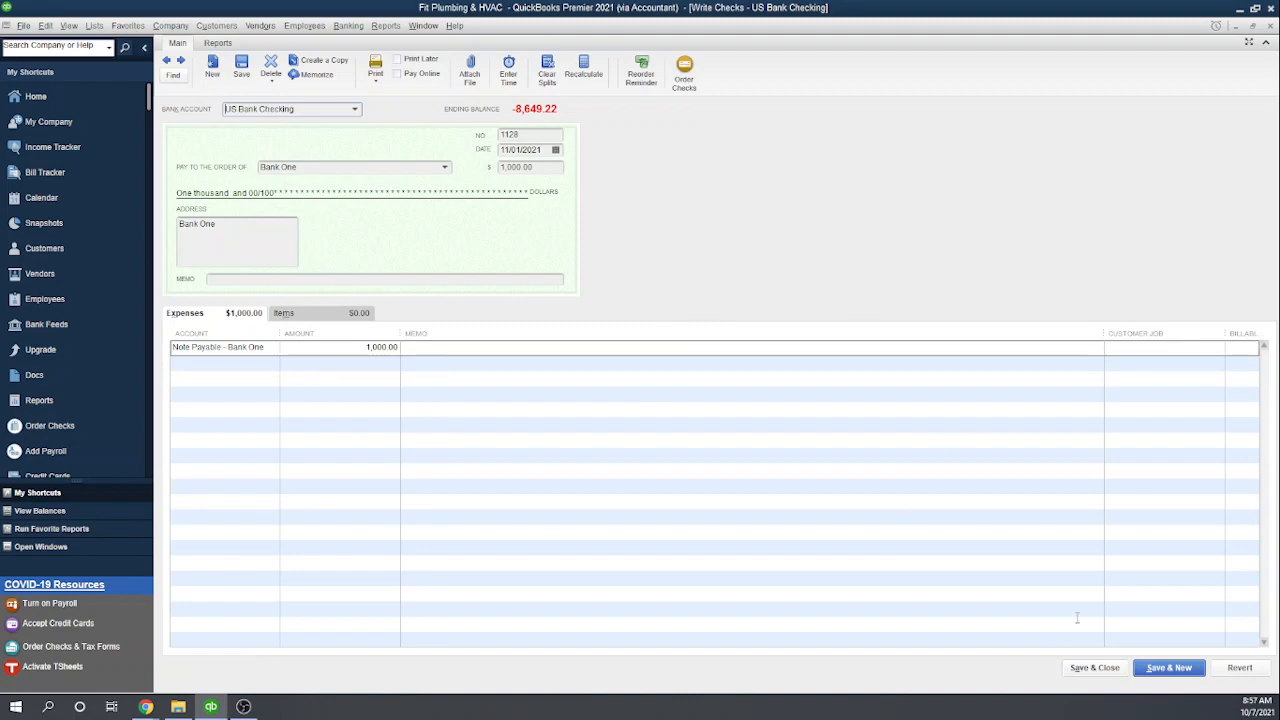
{"action": "left_click", "coordinate": [1094, 667]}
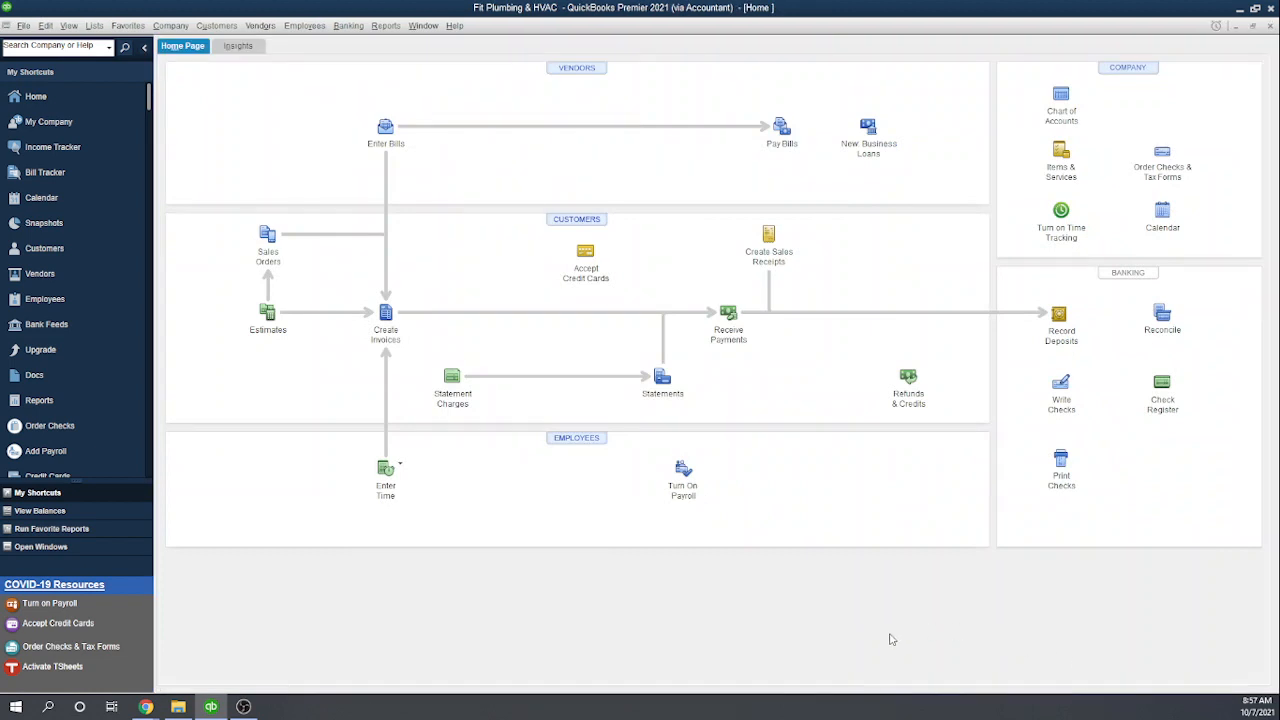
{"action": "mouse_move", "coordinate": [800, 390]}
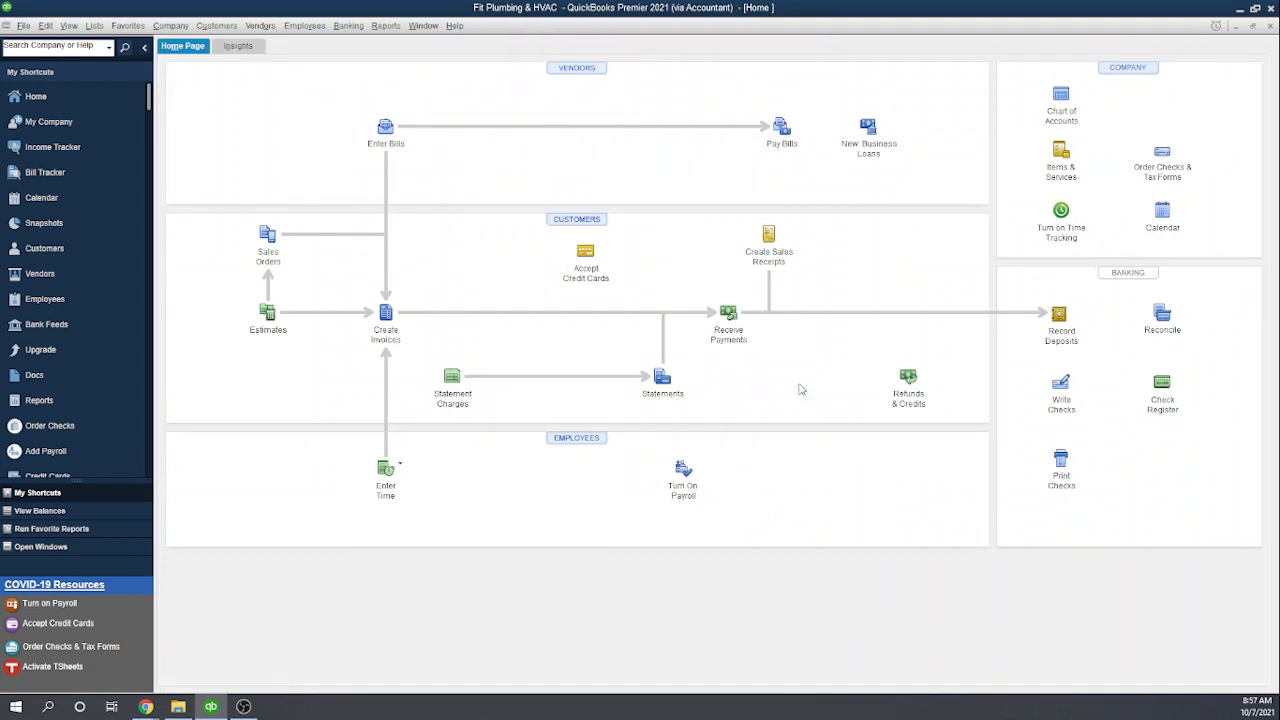
{"action": "mouse_move", "coordinate": [1162, 388]}
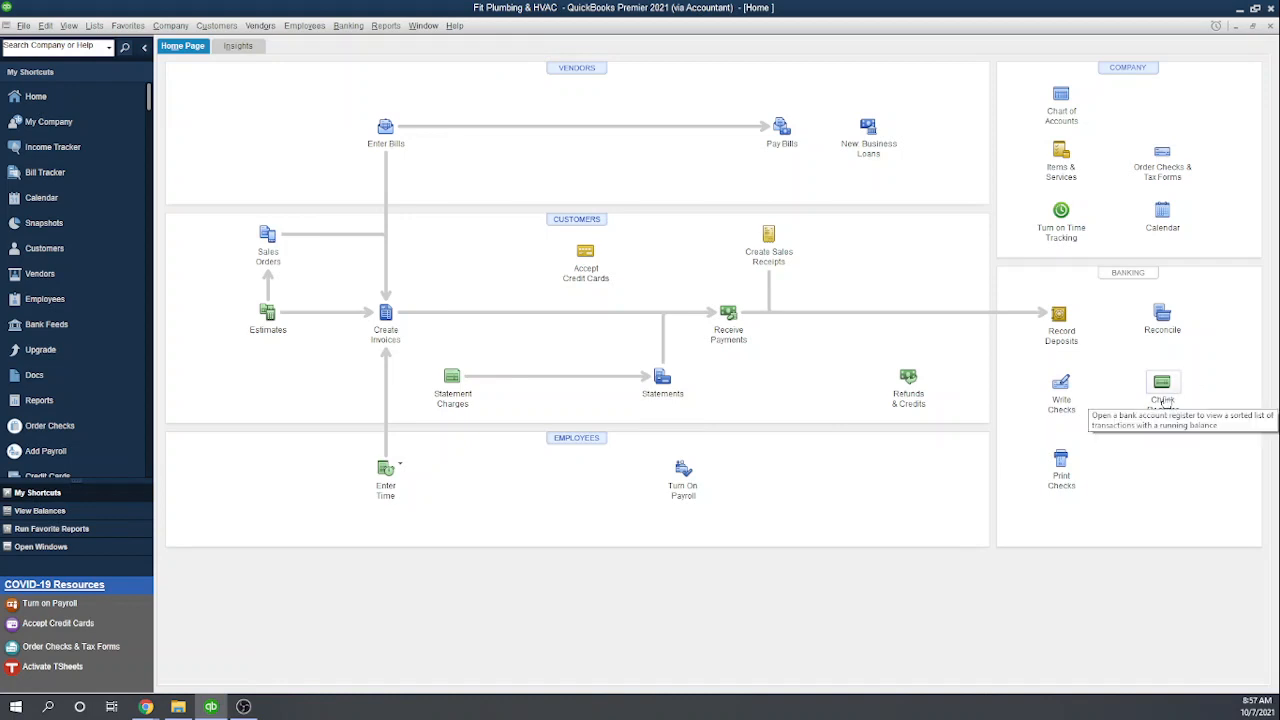
Step: Open the US Bank Checking register from the Home page
{"action": "left_click", "coordinate": [1161, 383]}
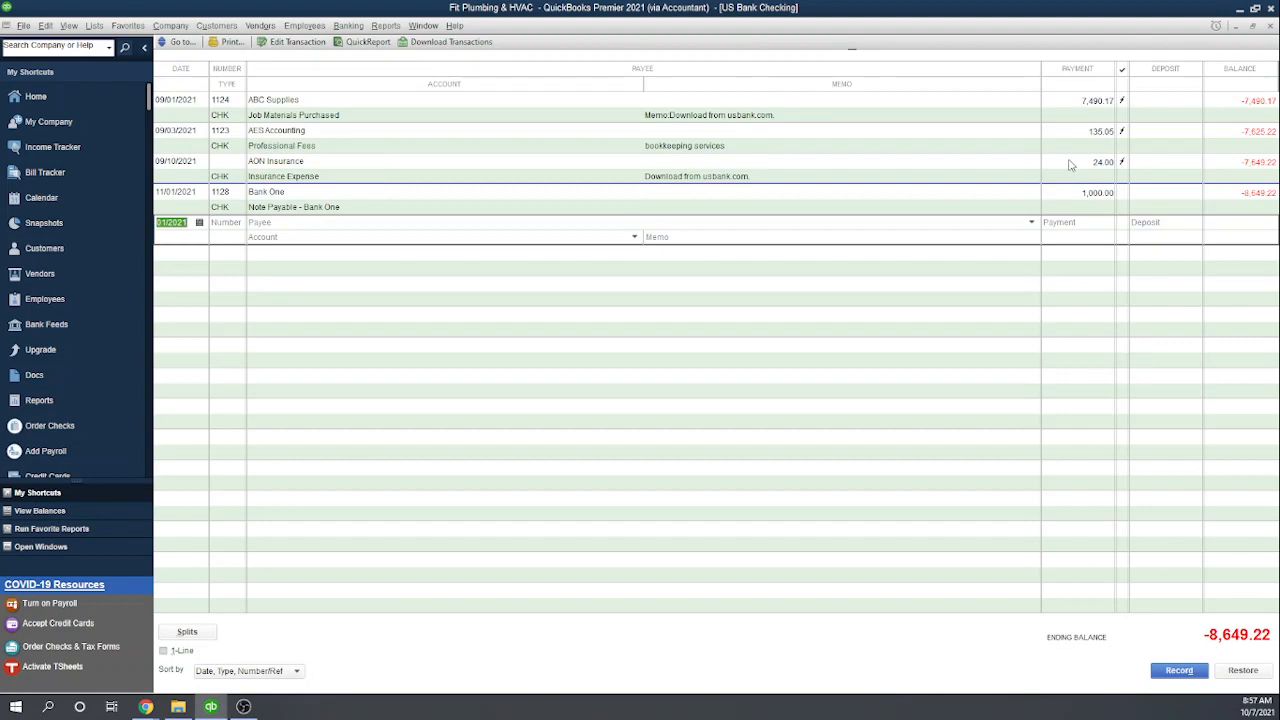
{"action": "mouse_move", "coordinate": [155, 249]}
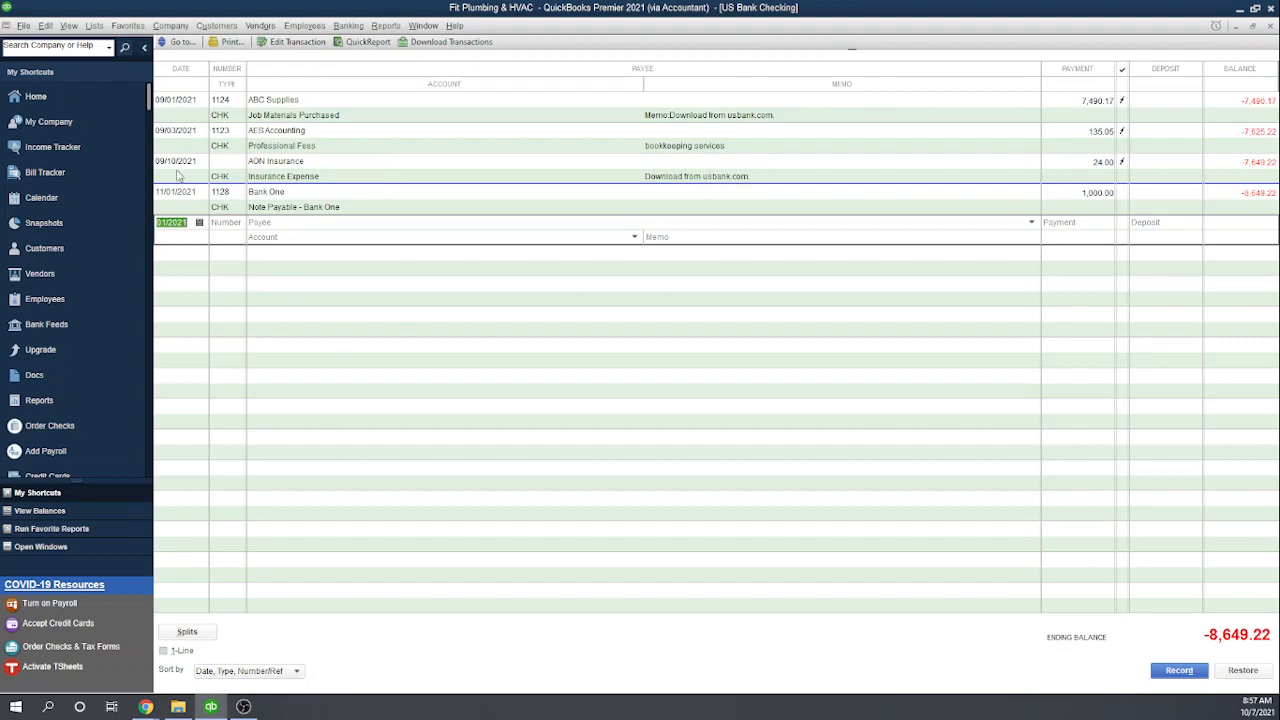
{"action": "mouse_move", "coordinate": [273, 166]}
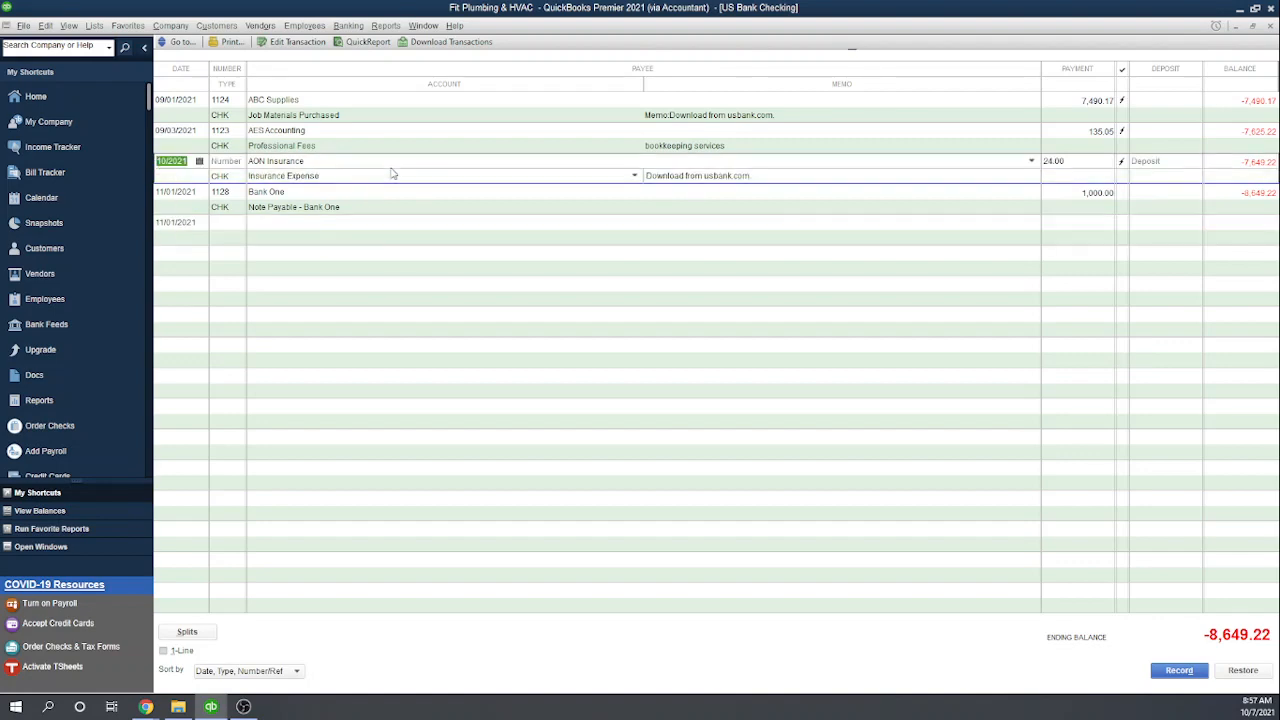
Step: Memorize the AON Insurance check as a monthly automatic entry from 10/10/2021 with 12 payments
{"action": "left_click", "coordinate": [45, 25]}
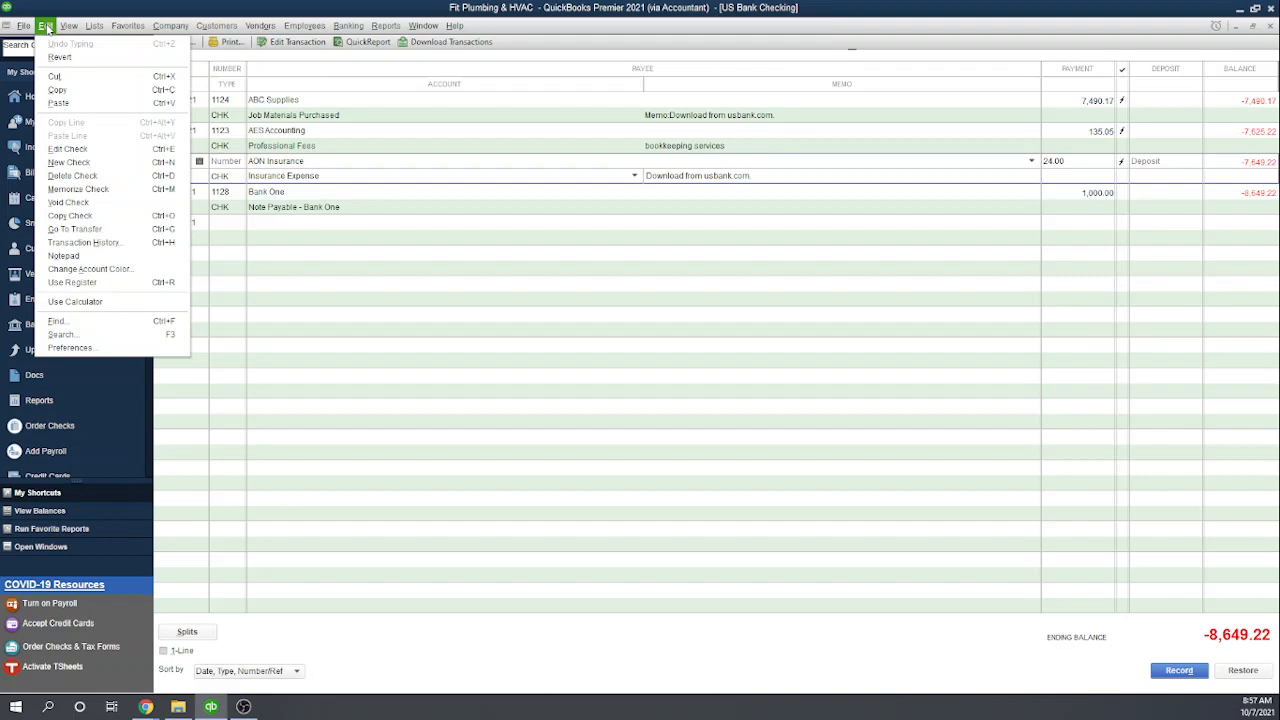
{"action": "mouse_move", "coordinate": [78, 189]}
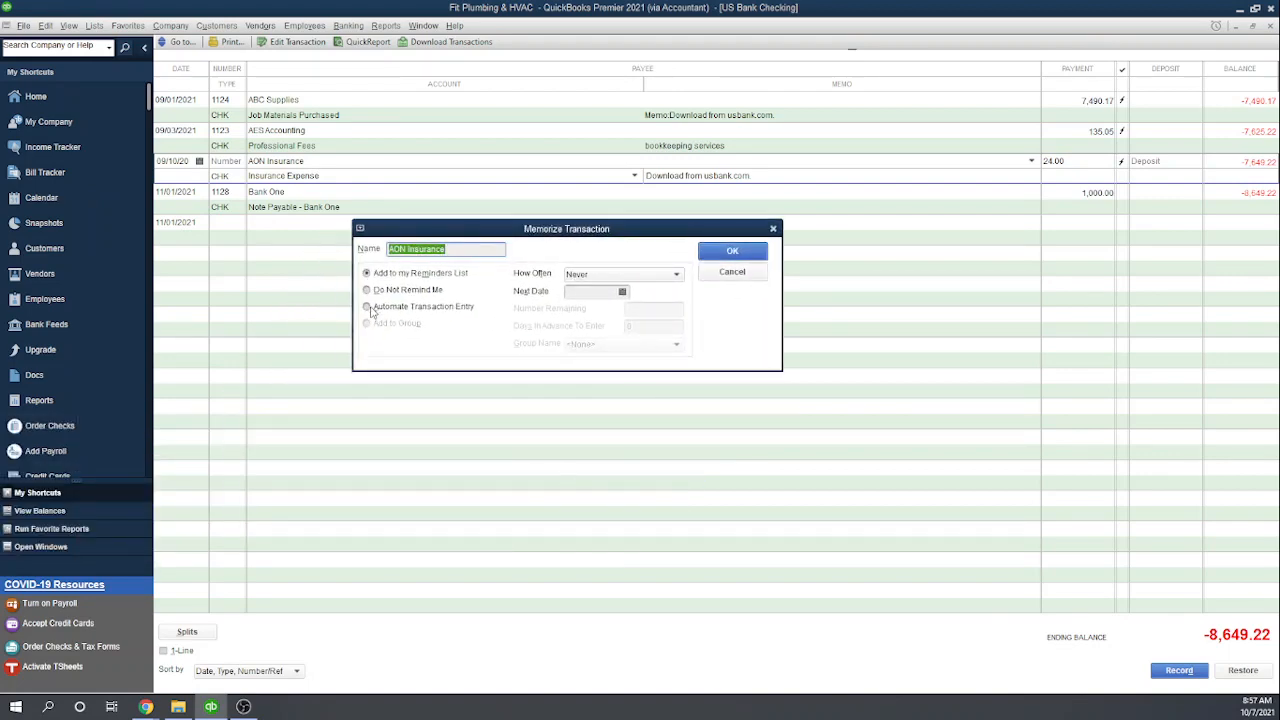
{"action": "left_click", "coordinate": [367, 306]}
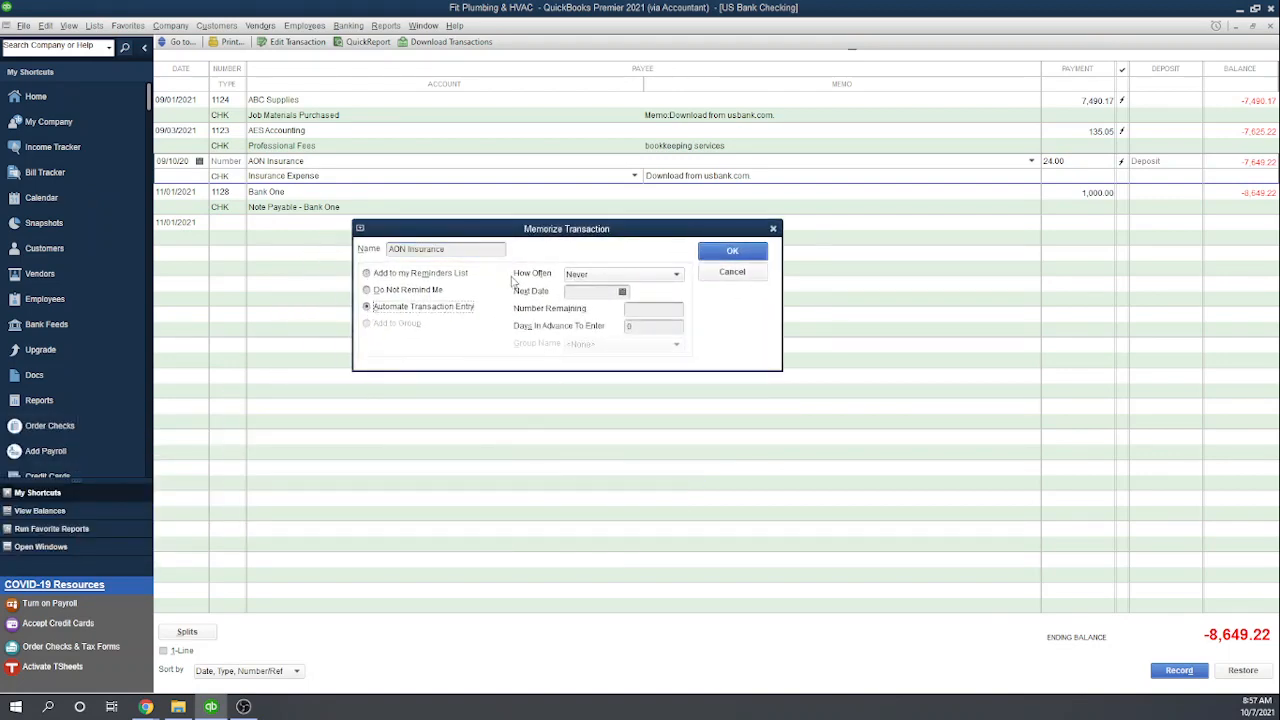
{"action": "left_click", "coordinate": [676, 274]}
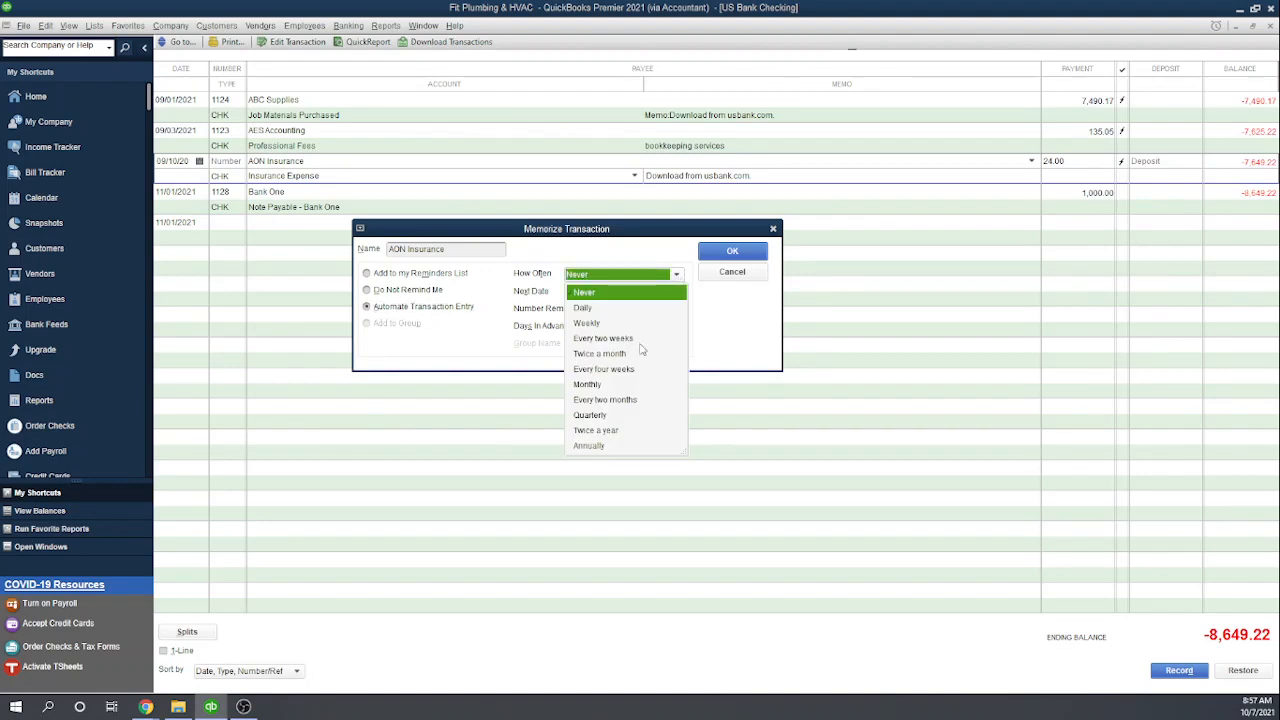
{"action": "left_click", "coordinate": [731, 251]}
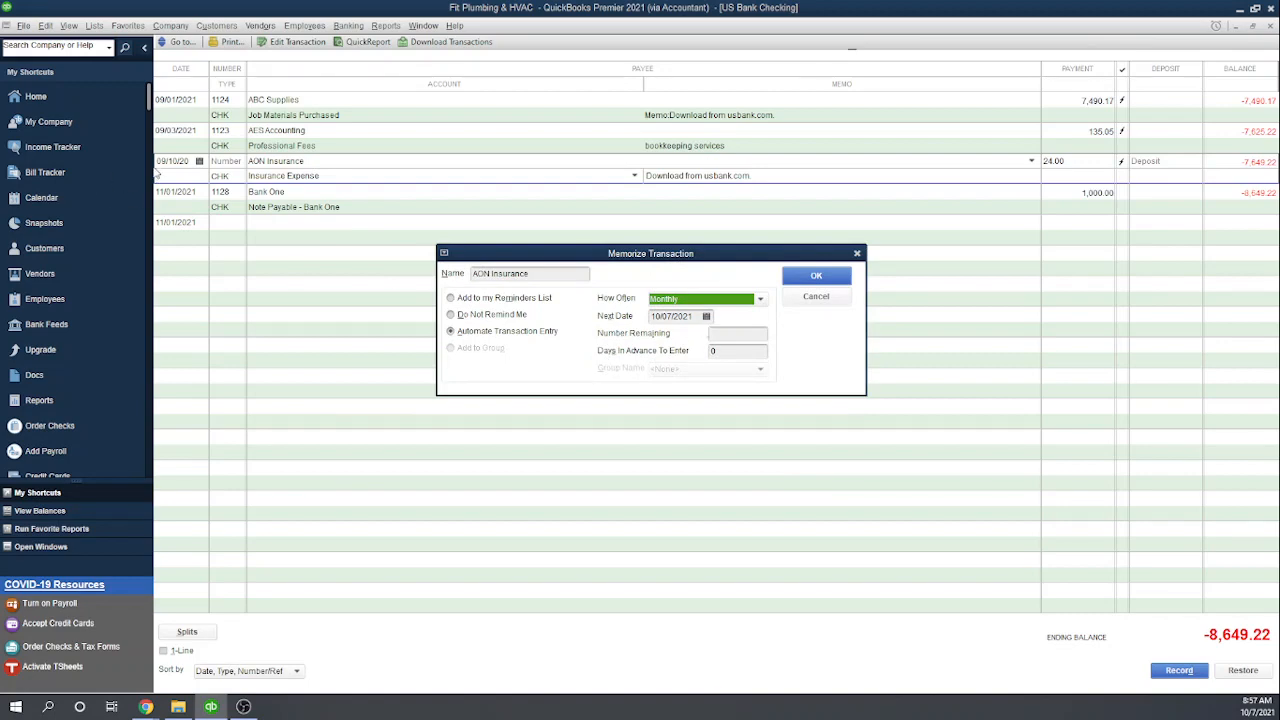
{"action": "left_click", "coordinate": [706, 316]}
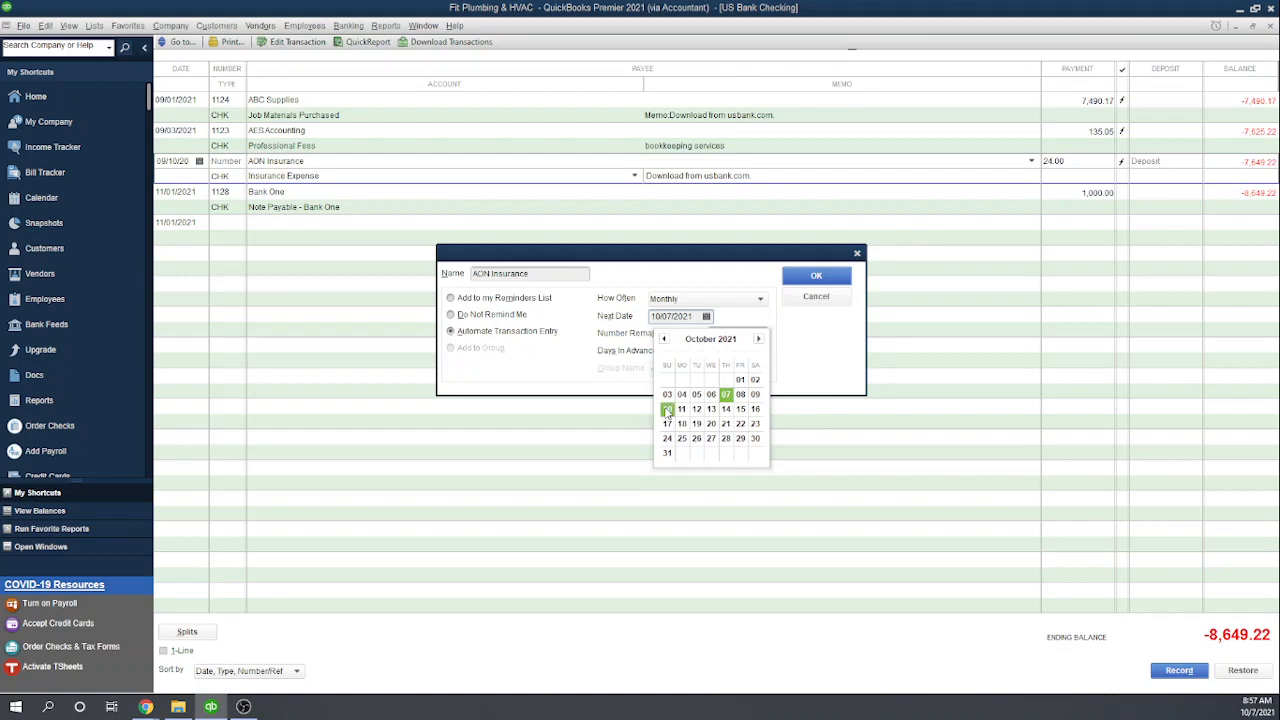
{"action": "left_click", "coordinate": [681, 408]}
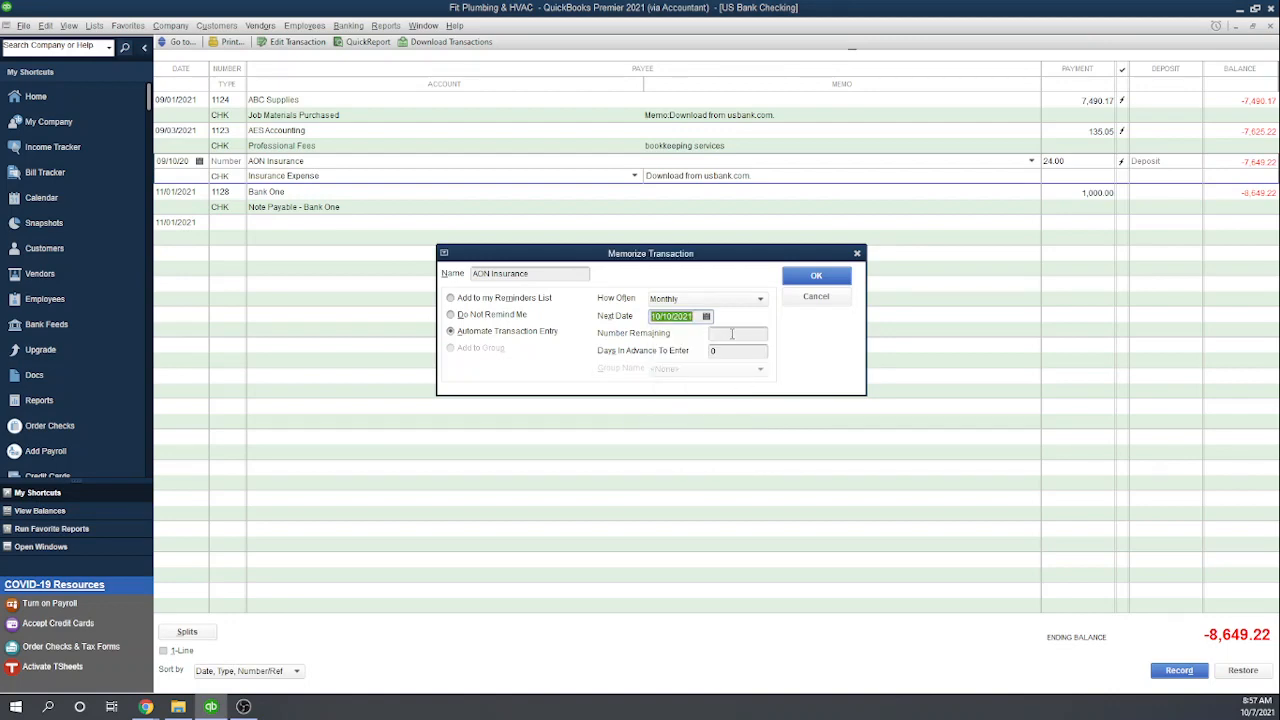
{"action": "left_click", "coordinate": [737, 333]}
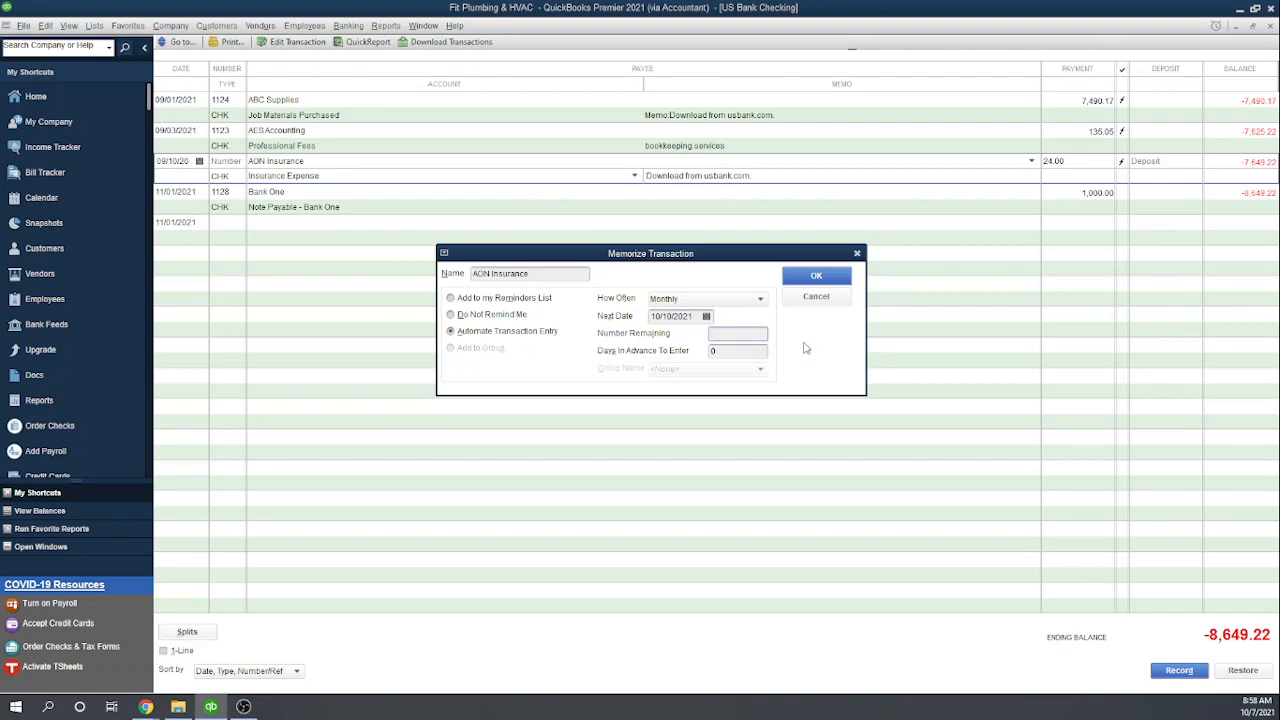
{"action": "type", "text": "12"}
{"action": "type", "text": "2"}
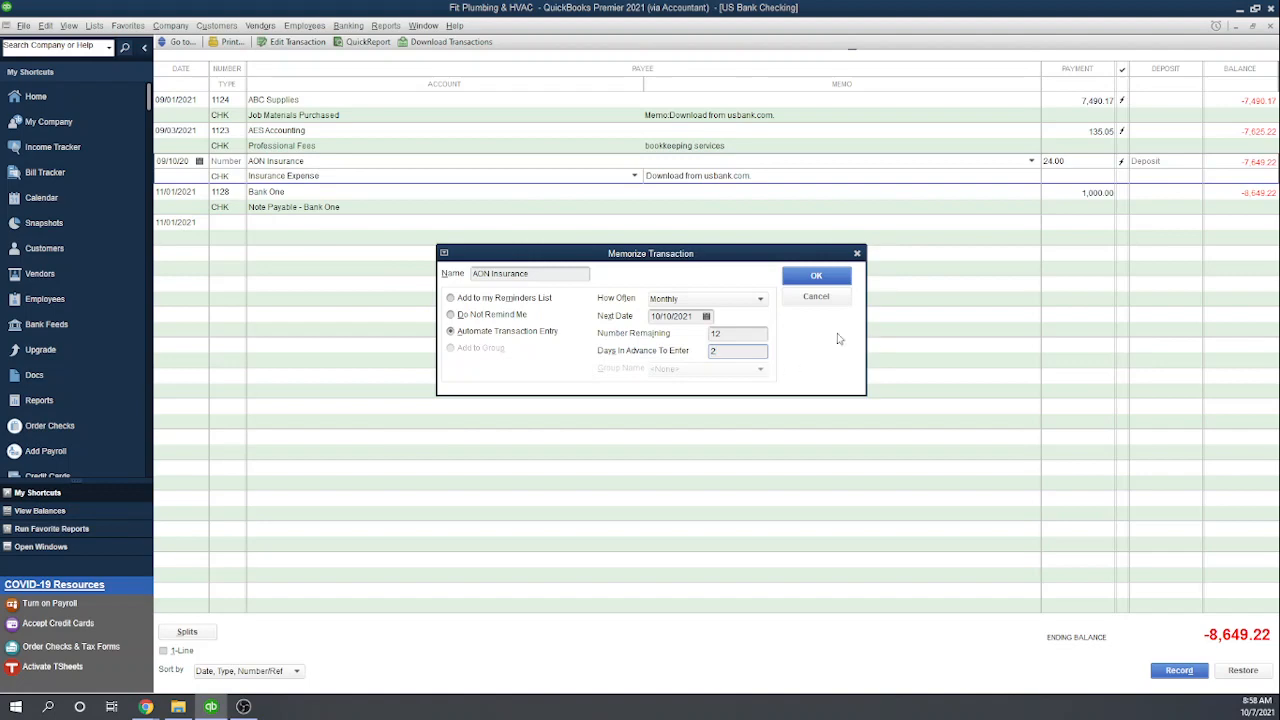
{"action": "mouse_move", "coordinate": [830, 338]}
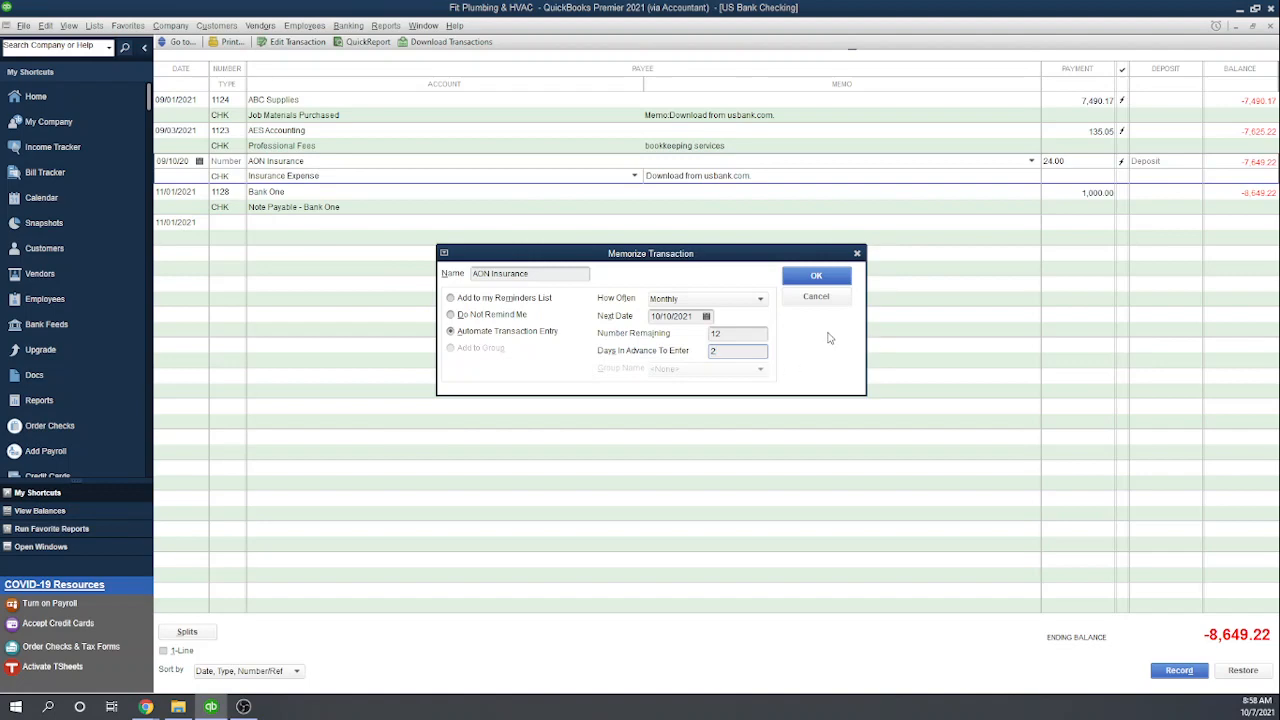
{"action": "left_click", "coordinate": [816, 275]}
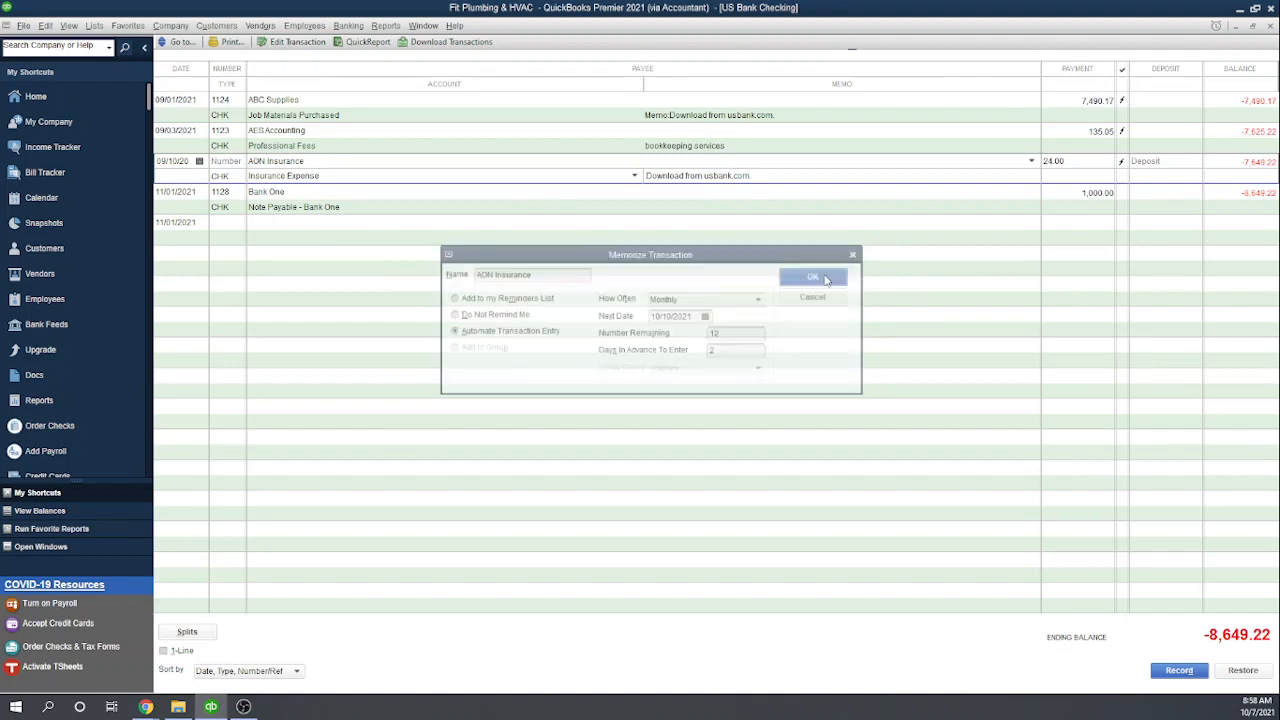
{"action": "left_click", "coordinate": [812, 277]}
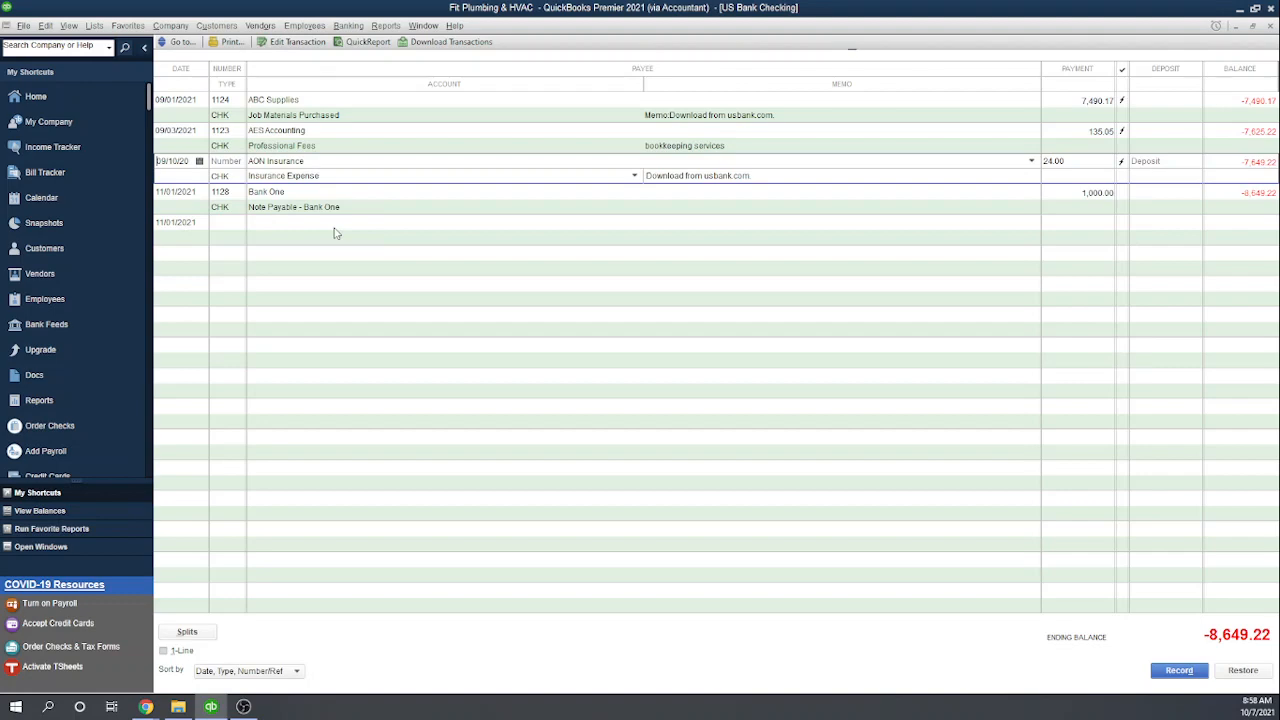
{"action": "mouse_move", "coordinate": [337, 175]}
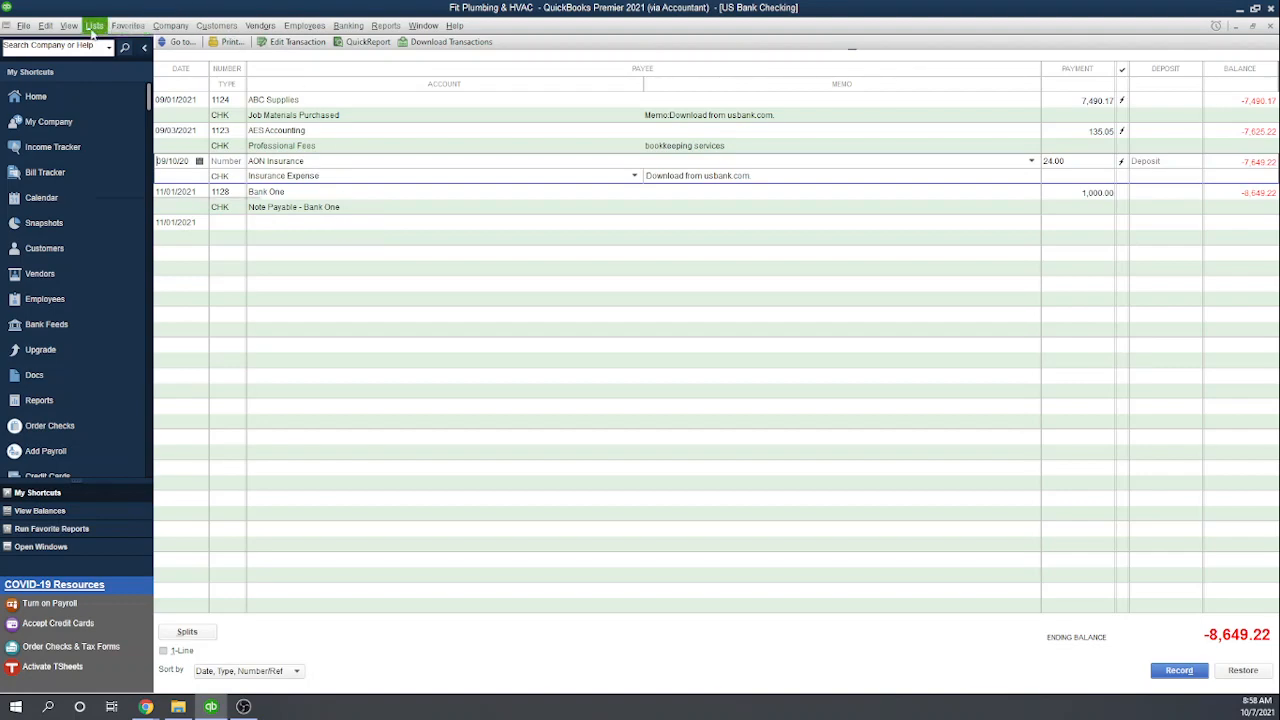
Step: Open the Memorized Transaction List listing the AON Insurance and Bank One monthly checks
{"action": "left_click", "coordinate": [94, 25]}
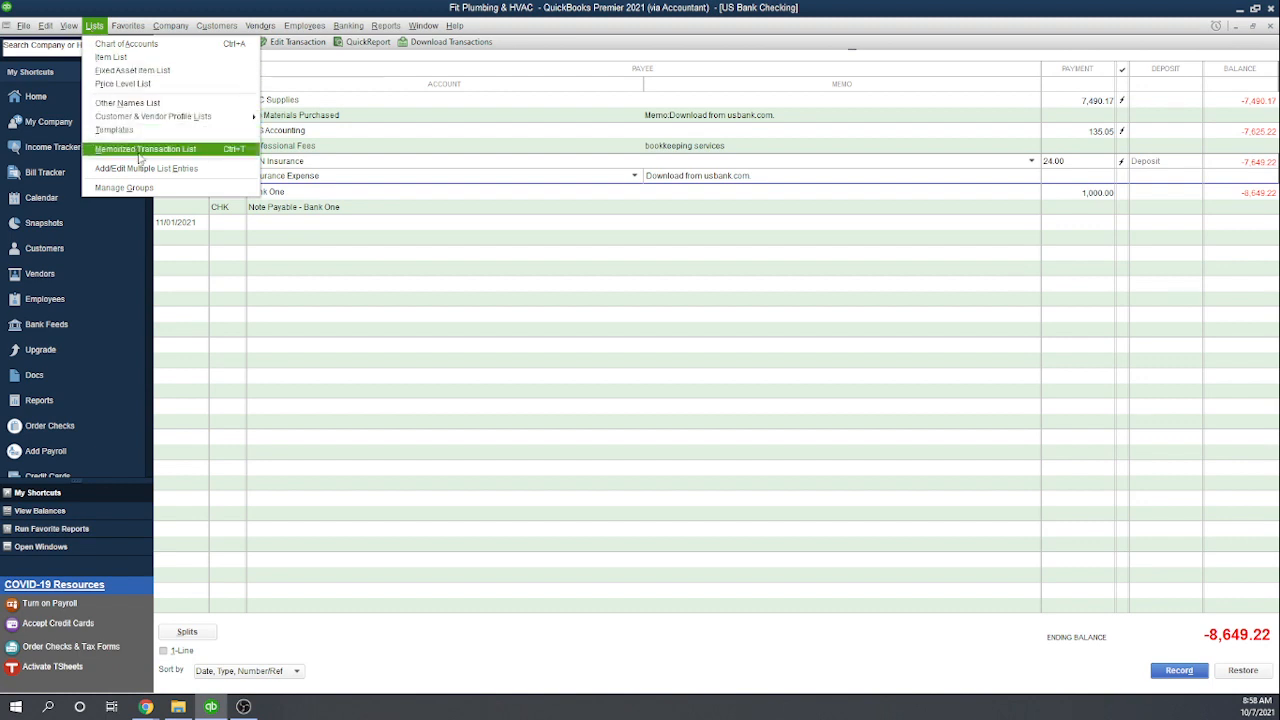
{"action": "left_click", "coordinate": [146, 148]}
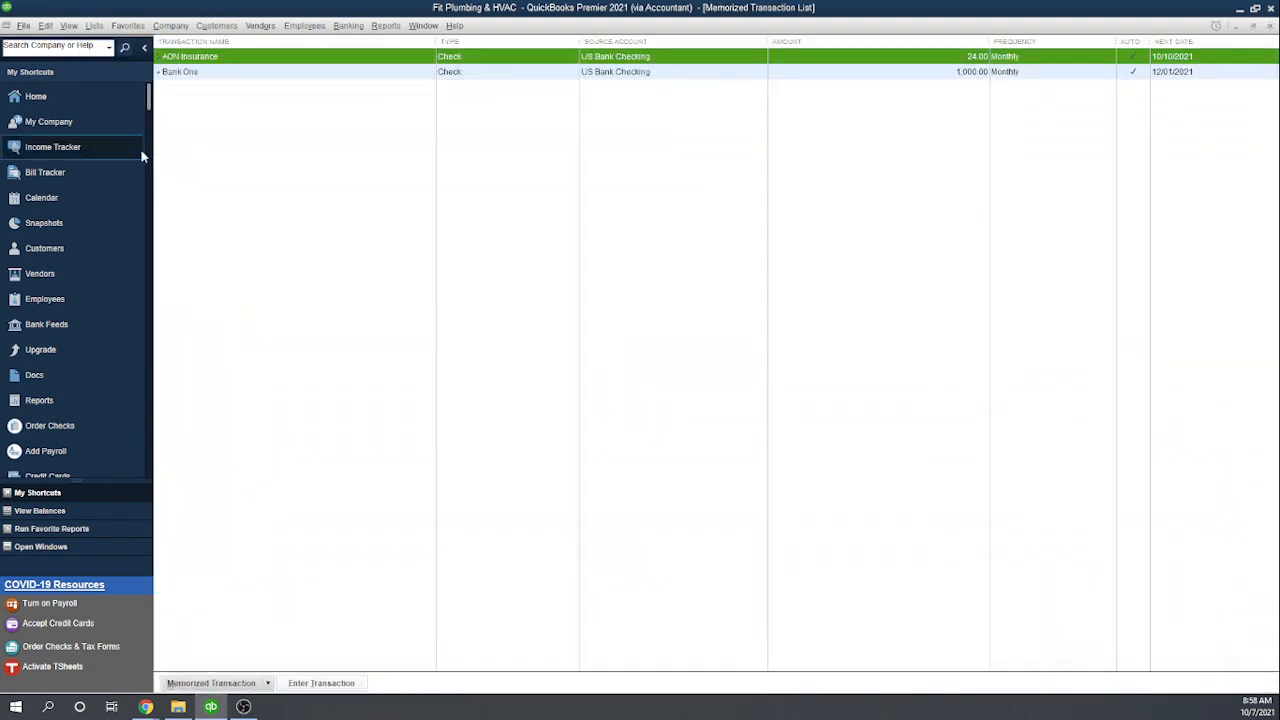
{"action": "mouse_move", "coordinate": [336, 102]}
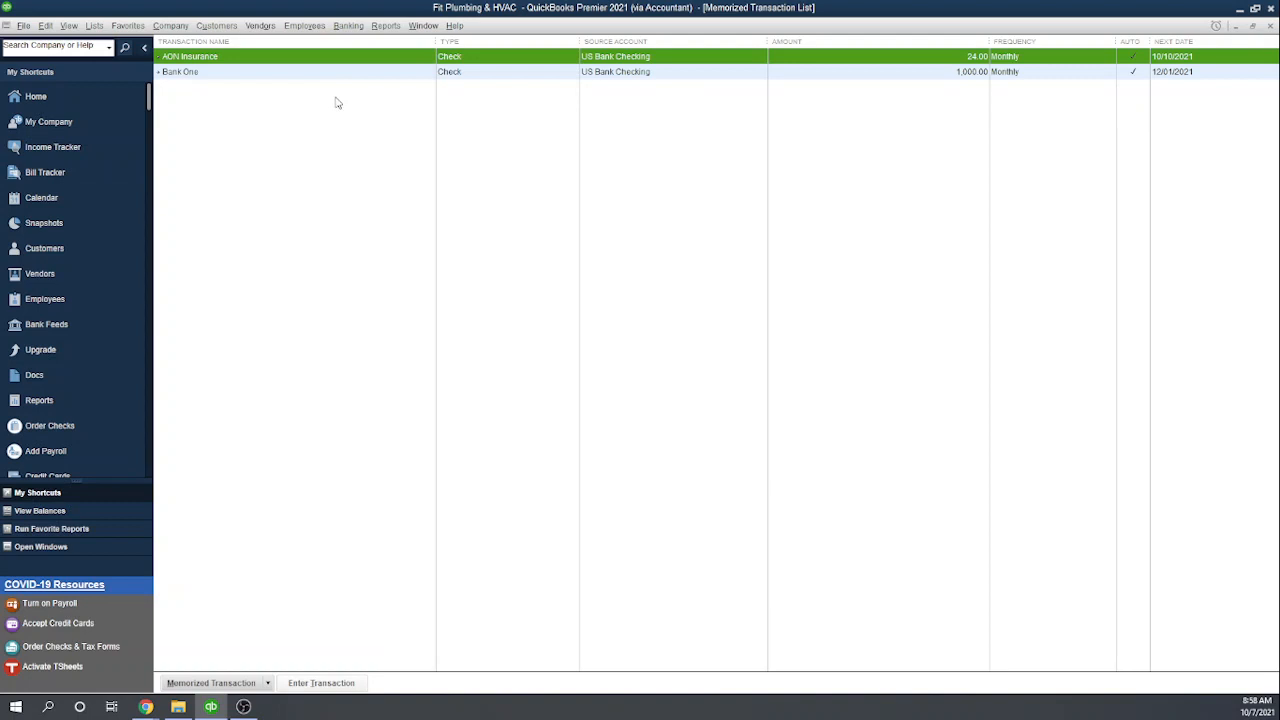
{"action": "mouse_move", "coordinate": [275, 277]}
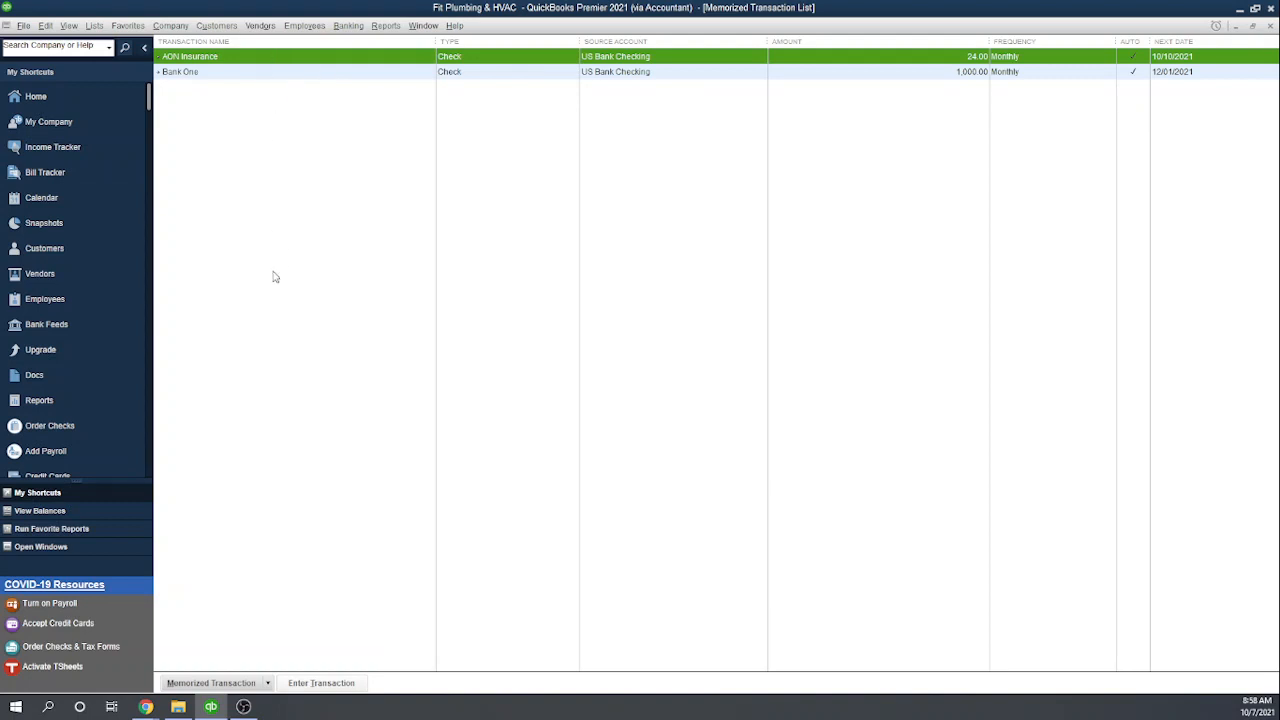
{"action": "mouse_move", "coordinate": [183, 85]}
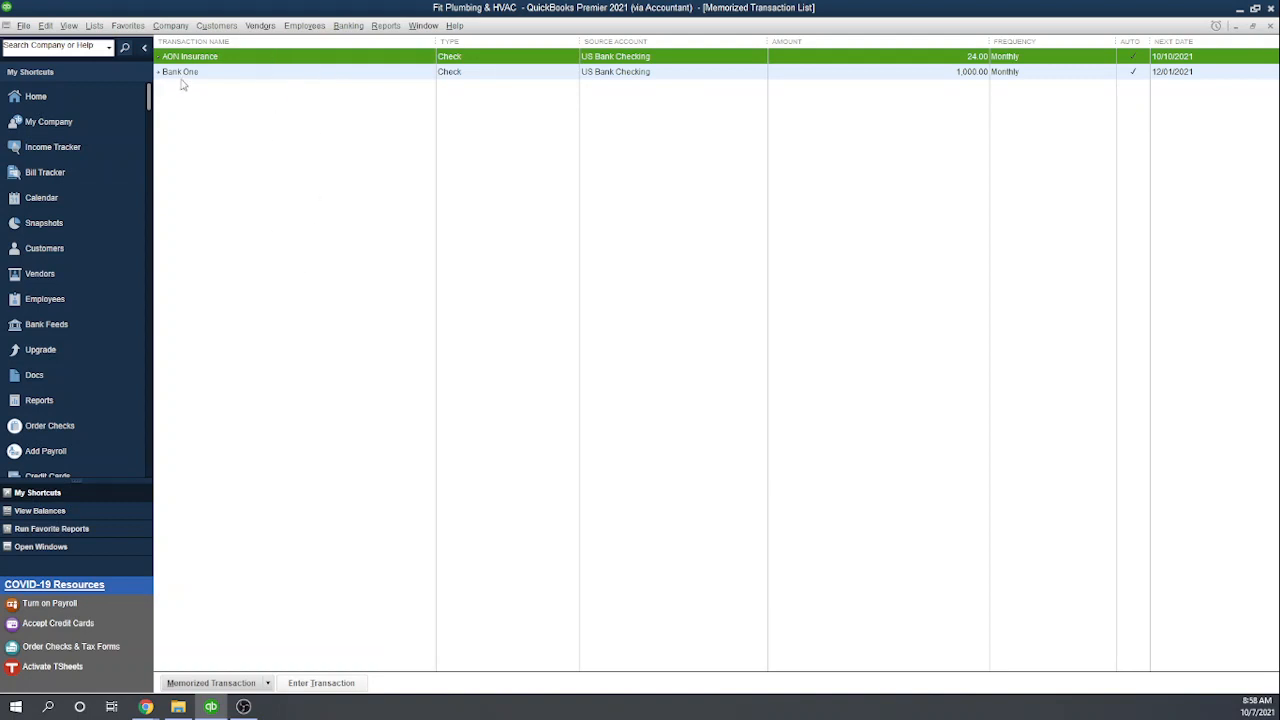
{"action": "mouse_move", "coordinate": [93, 25]}
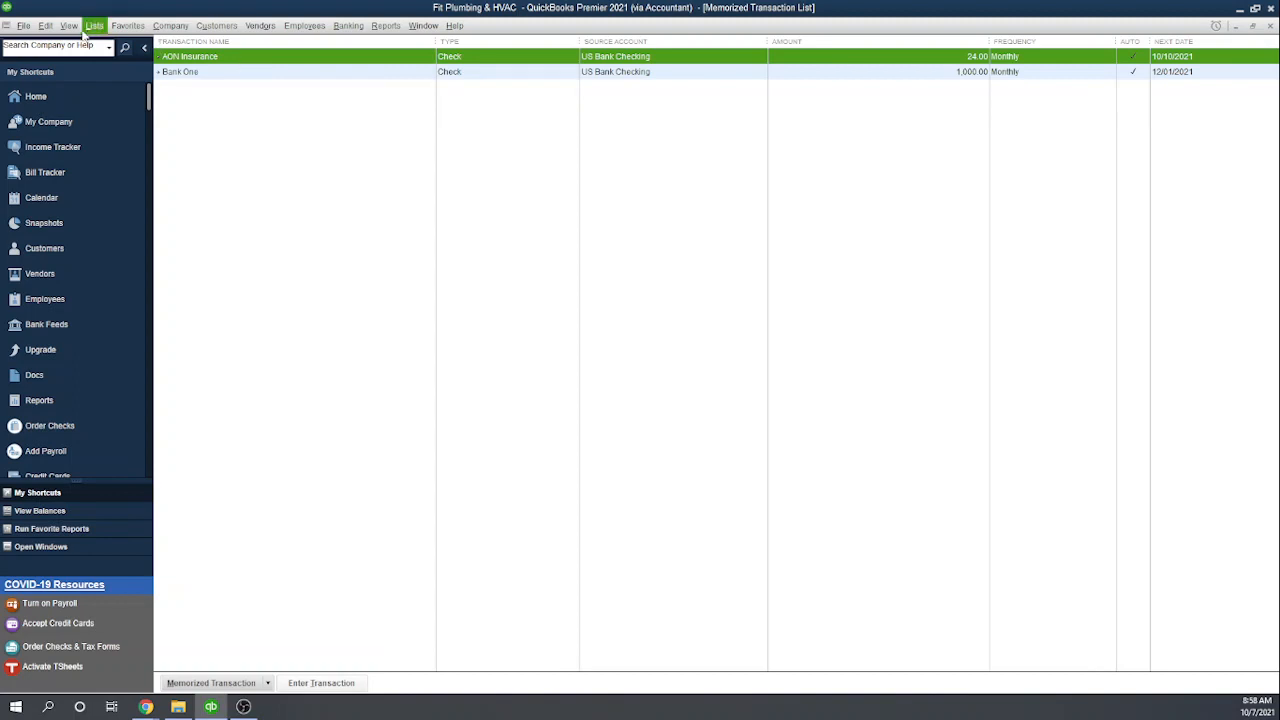
{"action": "left_click", "coordinate": [45, 25]}
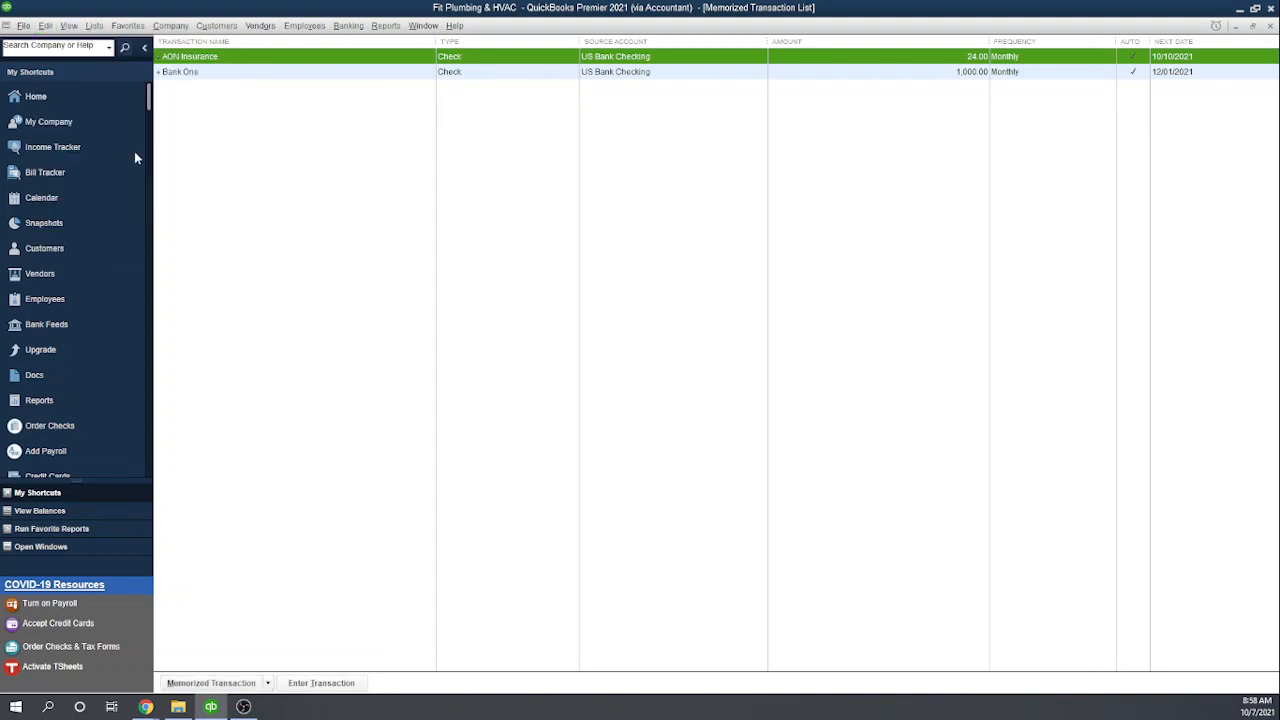
{"action": "double_click", "coordinate": [190, 56]}
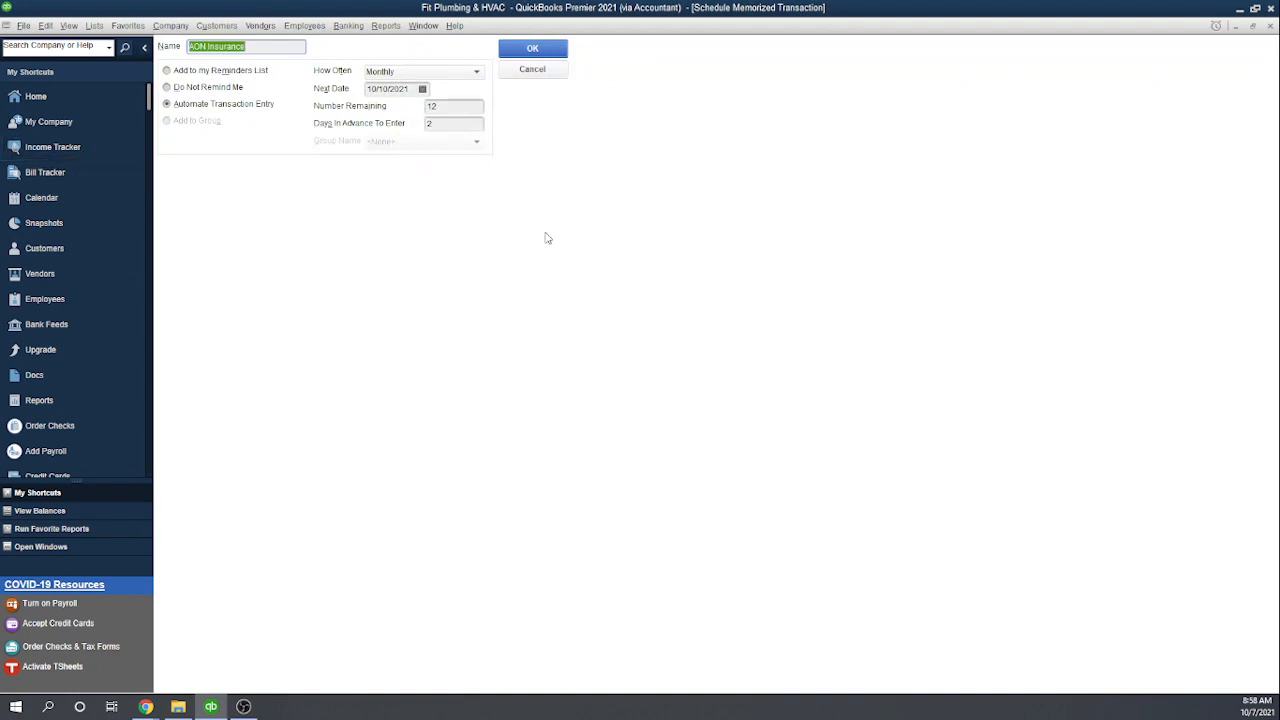
{"action": "mouse_move", "coordinate": [200, 194]}
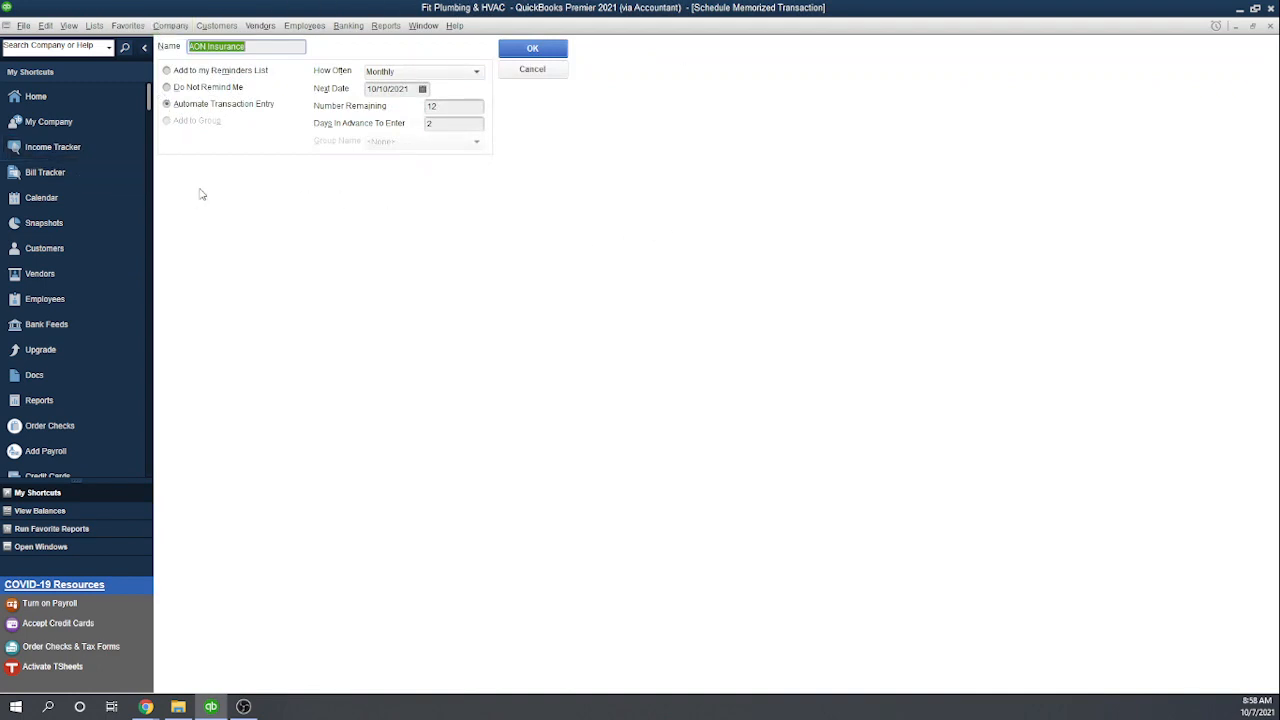
{"action": "mouse_move", "coordinate": [269, 234]}
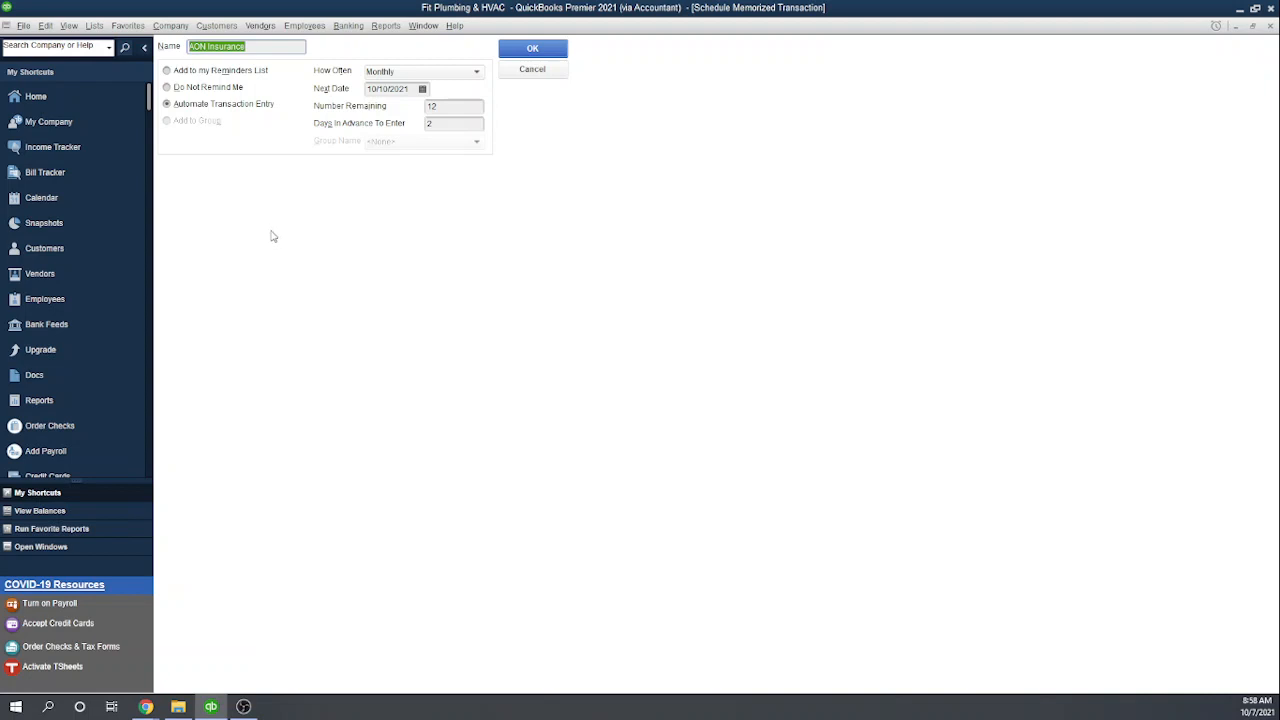
{"action": "mouse_move", "coordinate": [532, 69]}
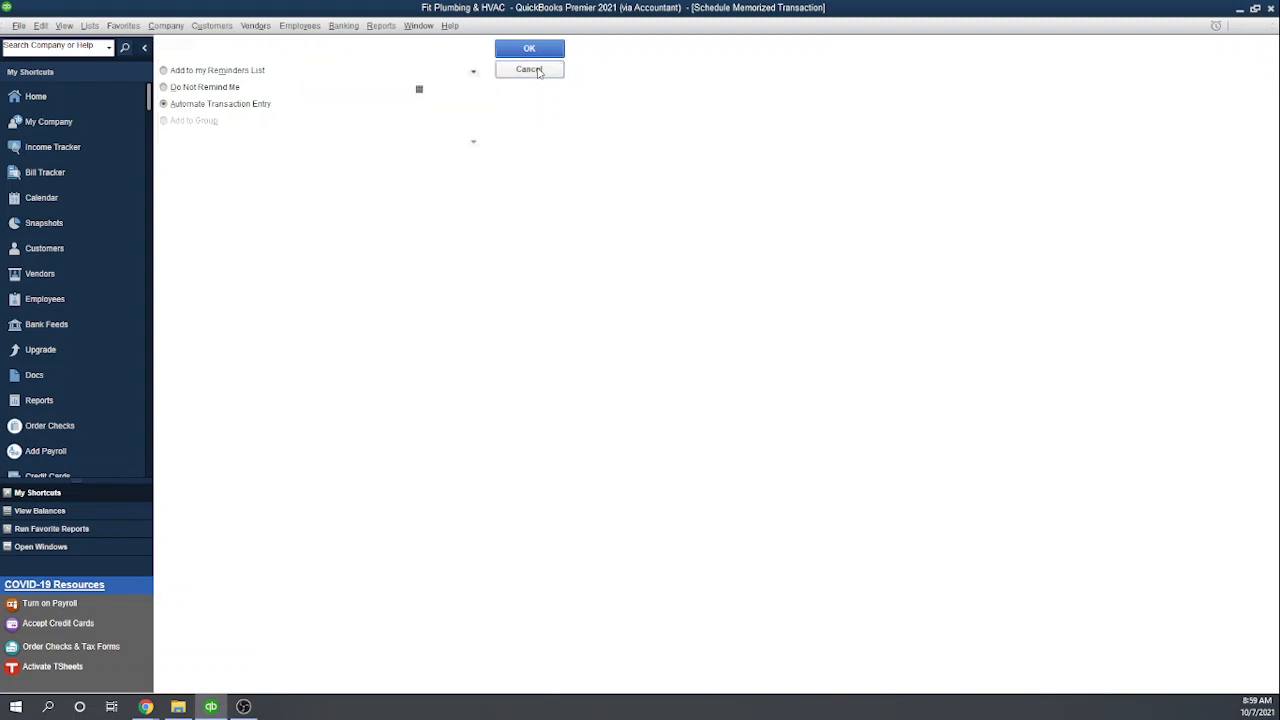
{"action": "left_click", "coordinate": [529, 48]}
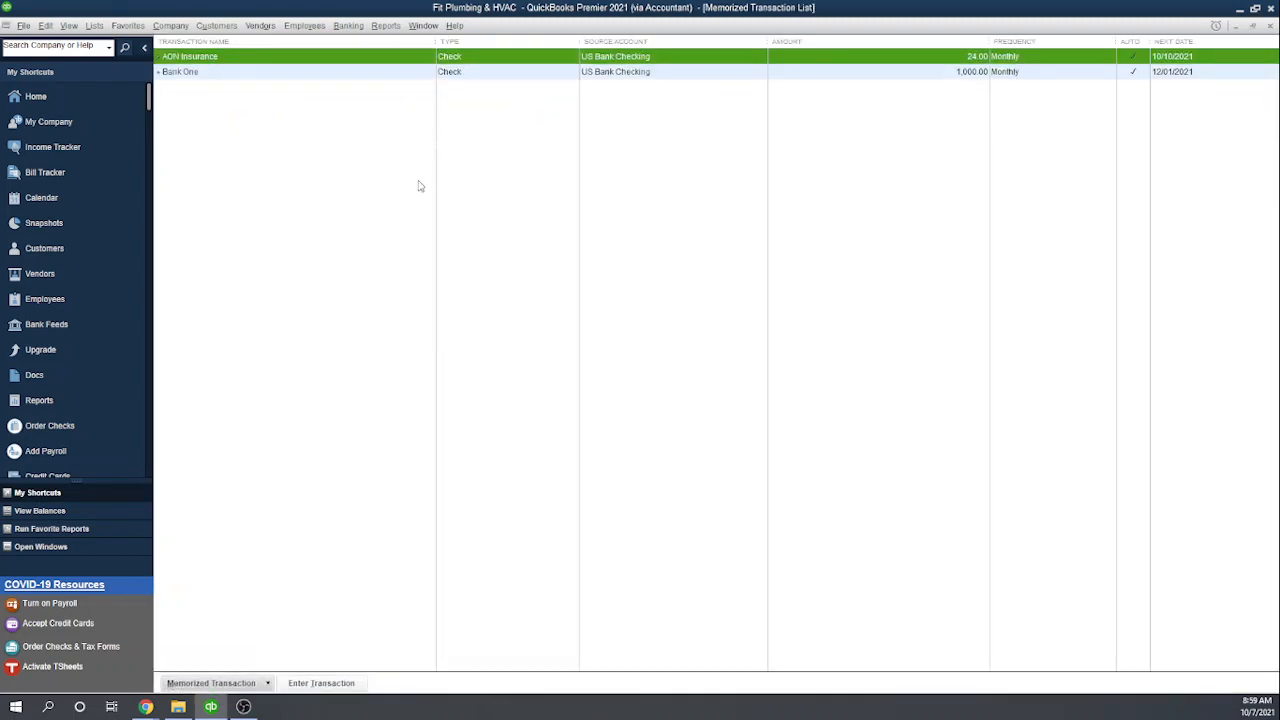
{"action": "mouse_move", "coordinate": [240, 146]}
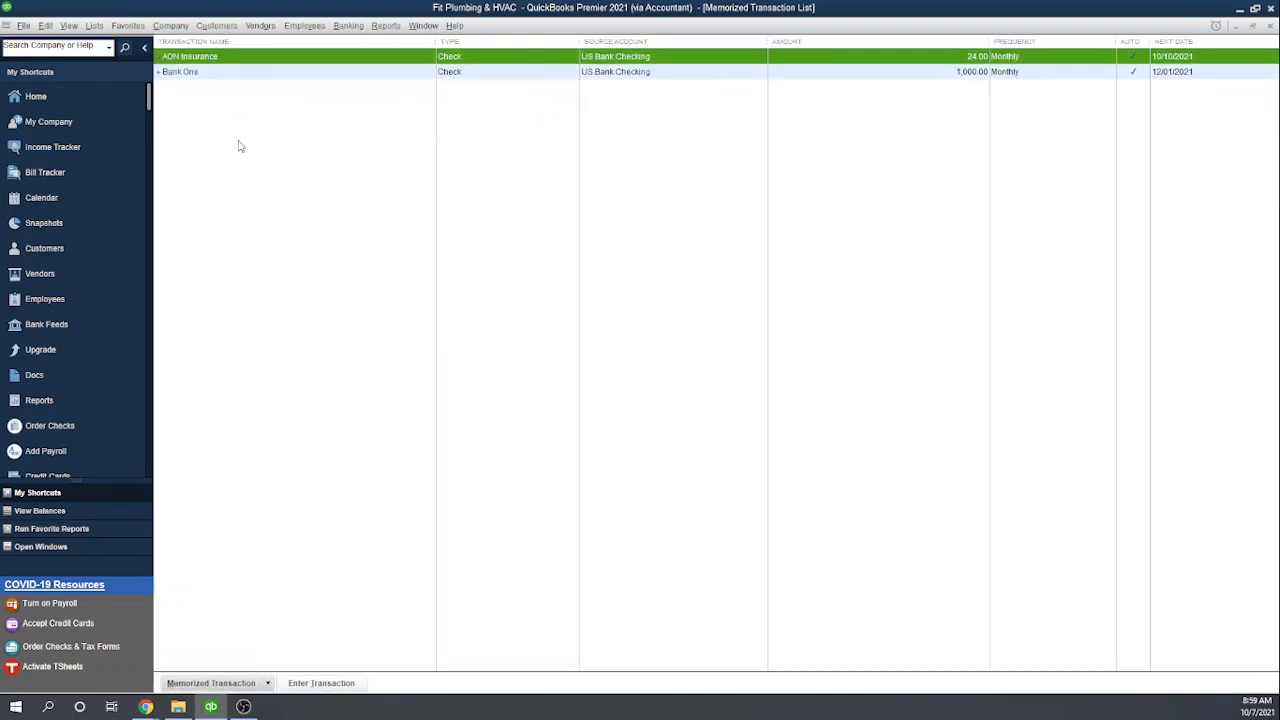
{"action": "mouse_move", "coordinate": [267, 72]}
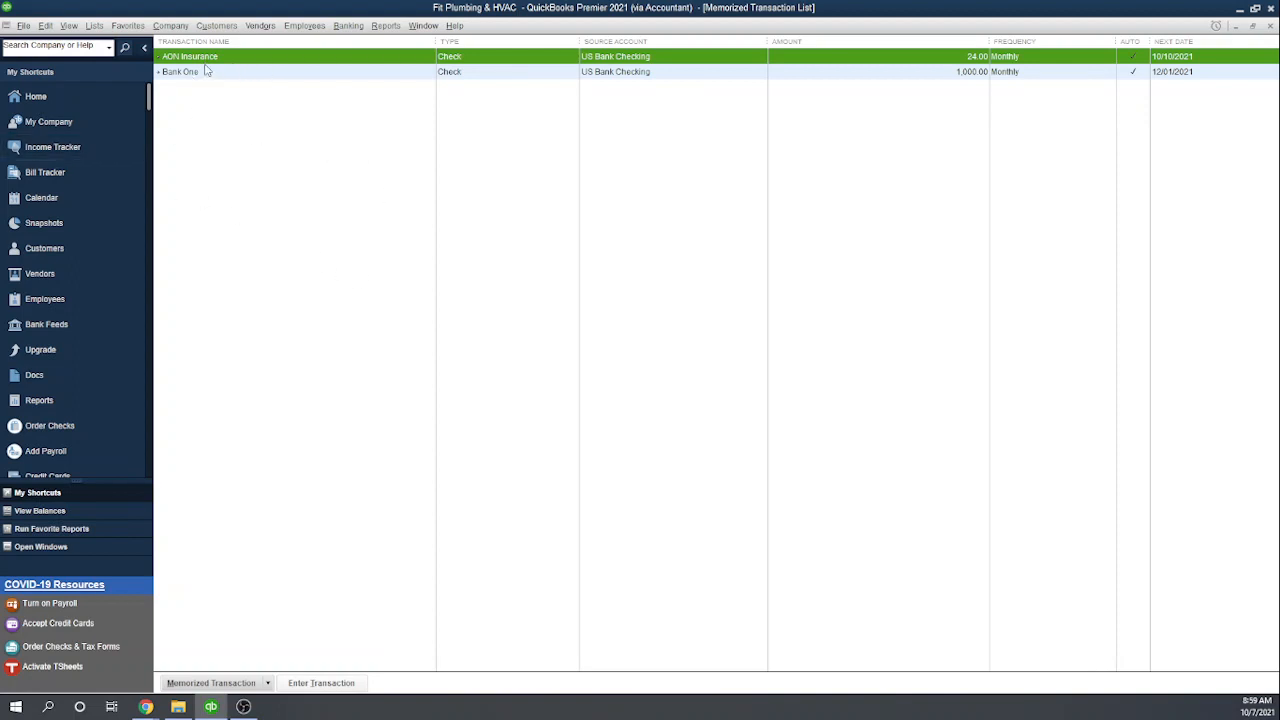
Step: Remove the AON Insurance entry from the memorized transactions and confirm the deletion
{"action": "left_click", "coordinate": [45, 25]}
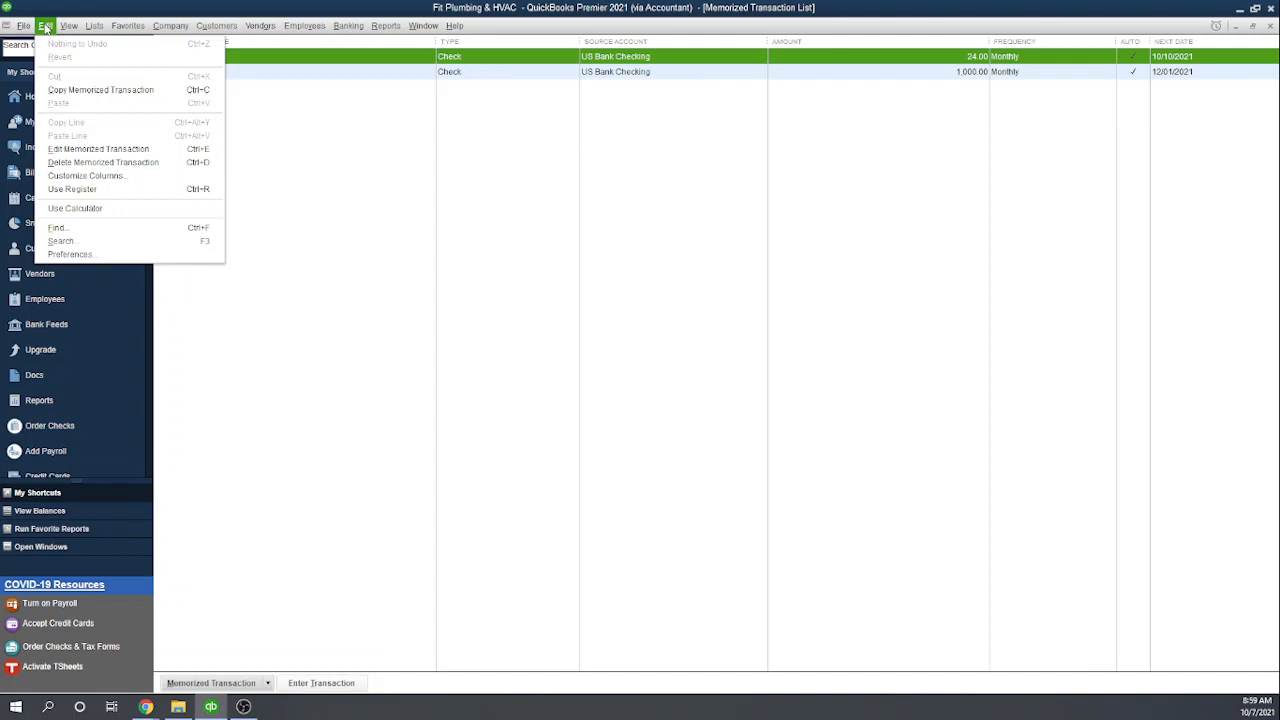
{"action": "mouse_move", "coordinate": [103, 162]}
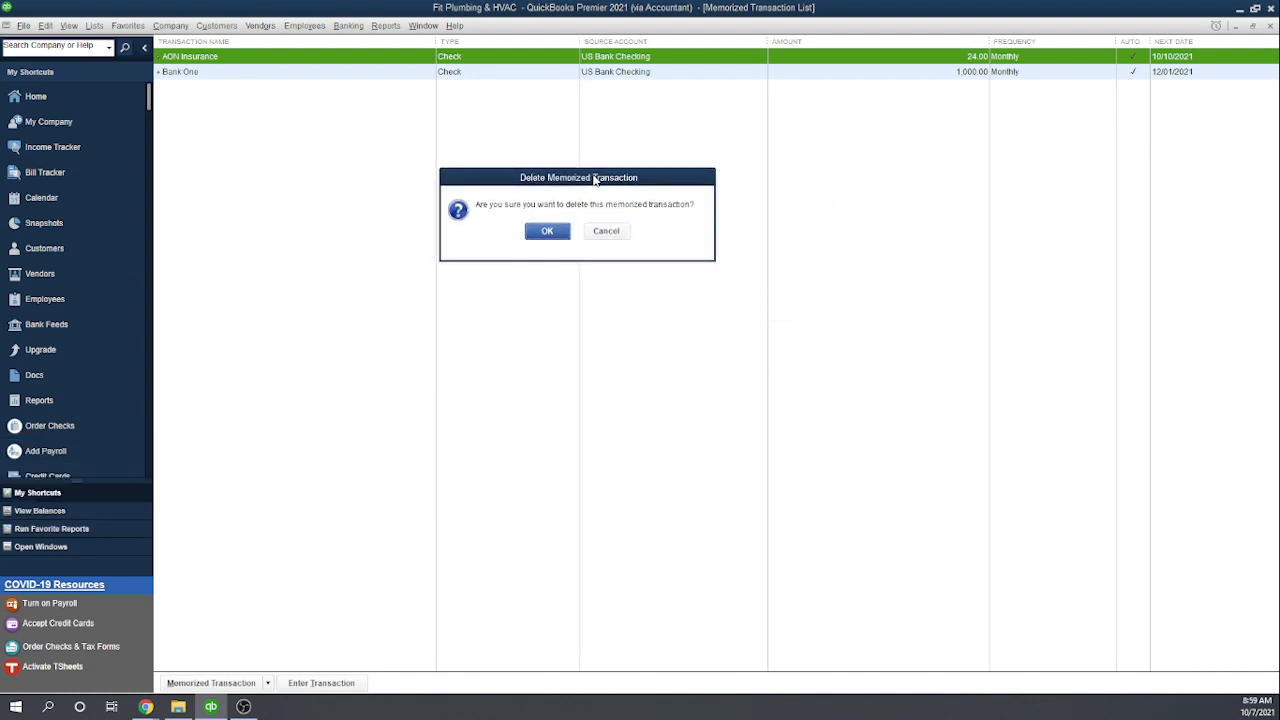
{"action": "left_click", "coordinate": [547, 231]}
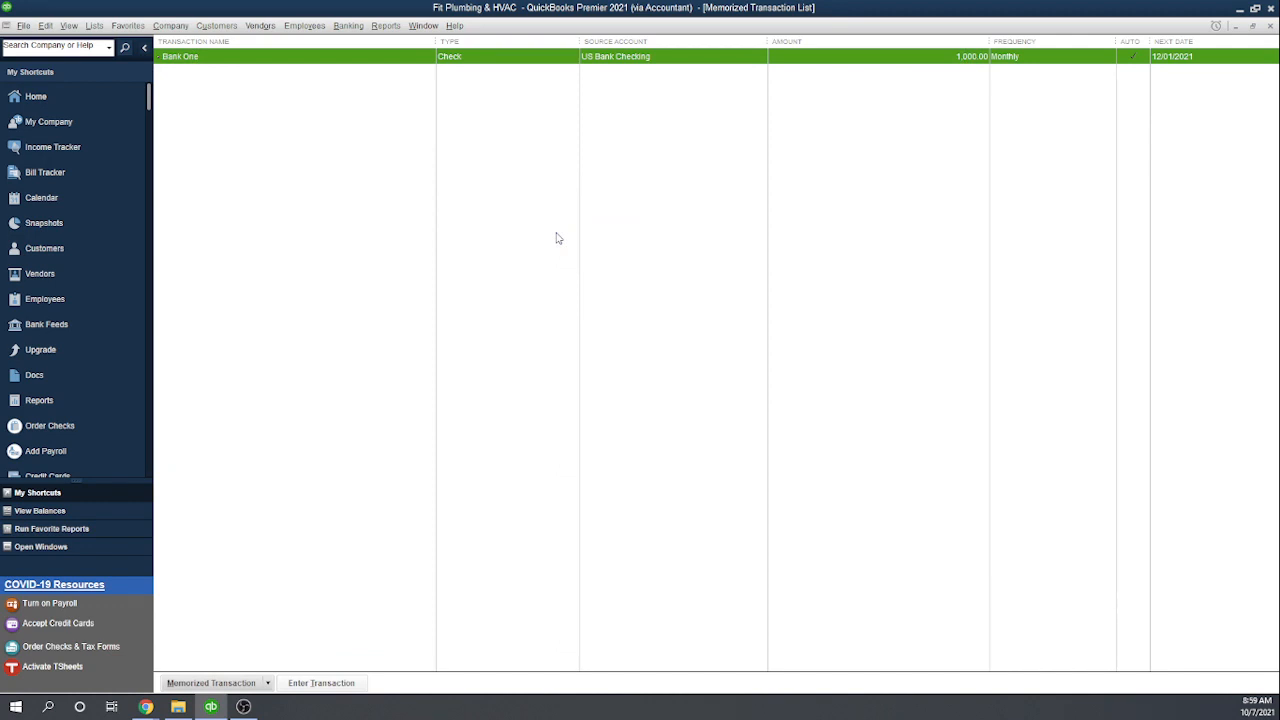
{"action": "mouse_move", "coordinate": [457, 262]}
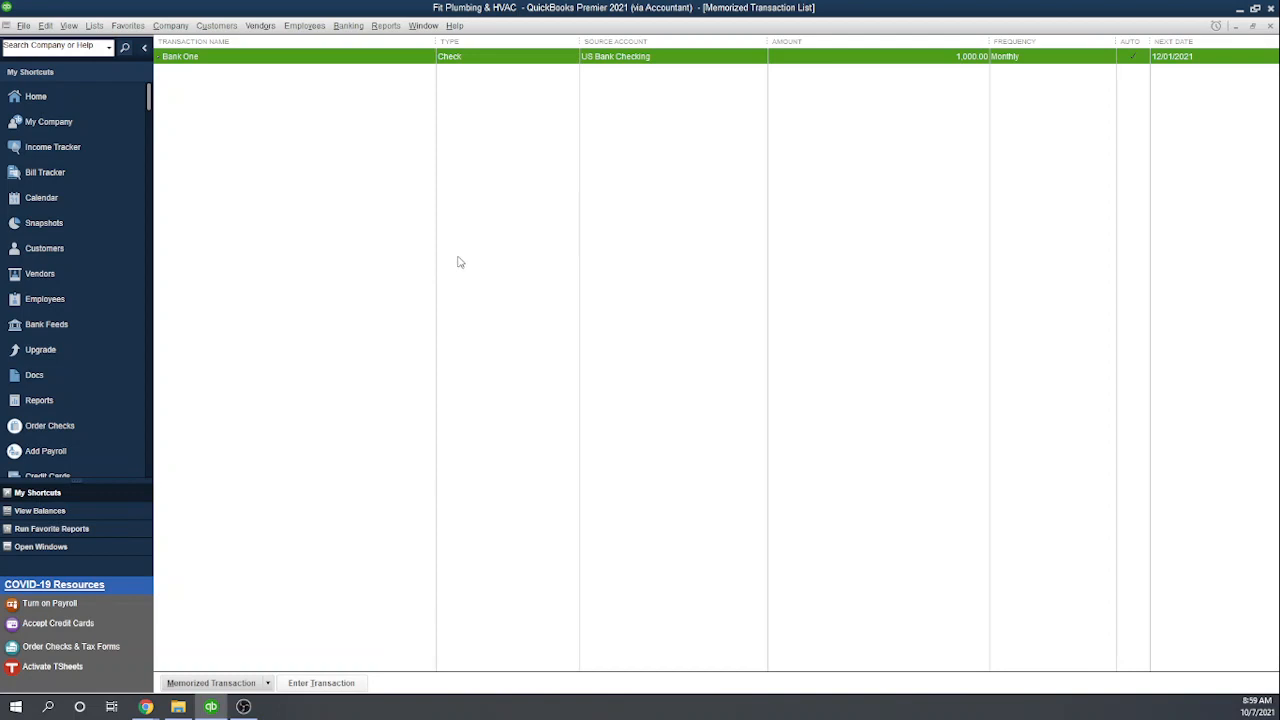
{"action": "mouse_move", "coordinate": [570, 358]}
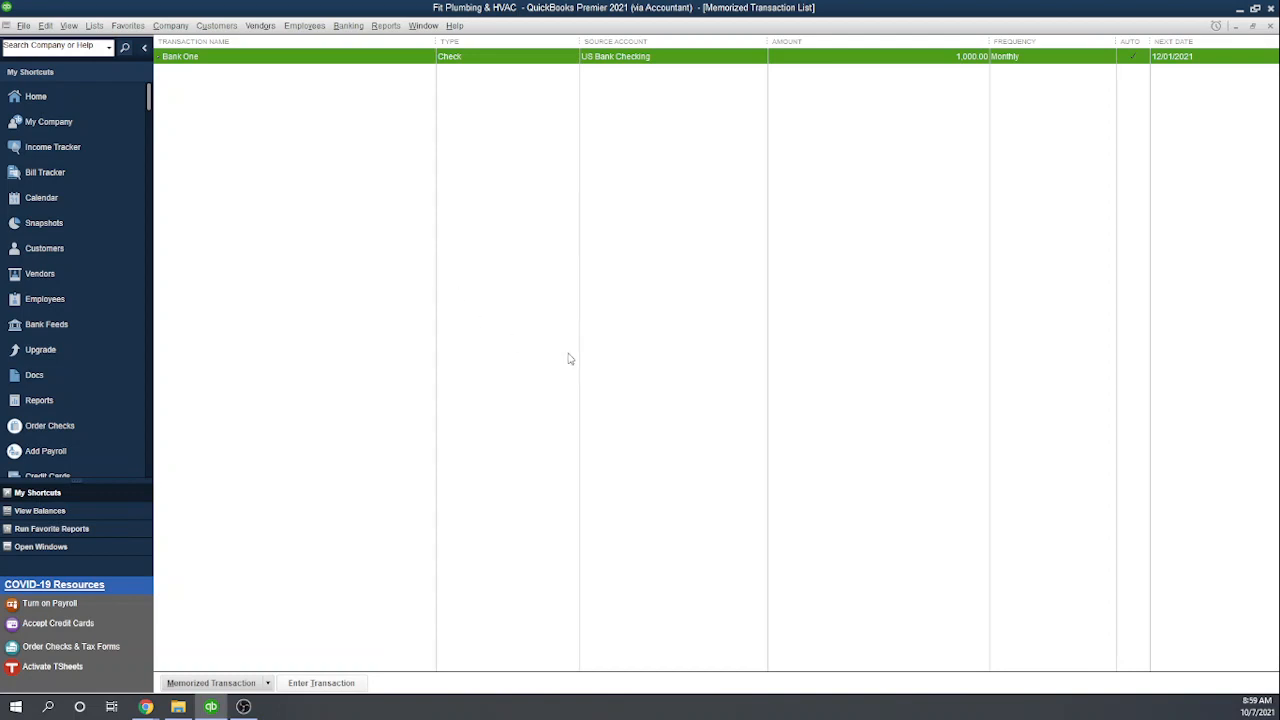